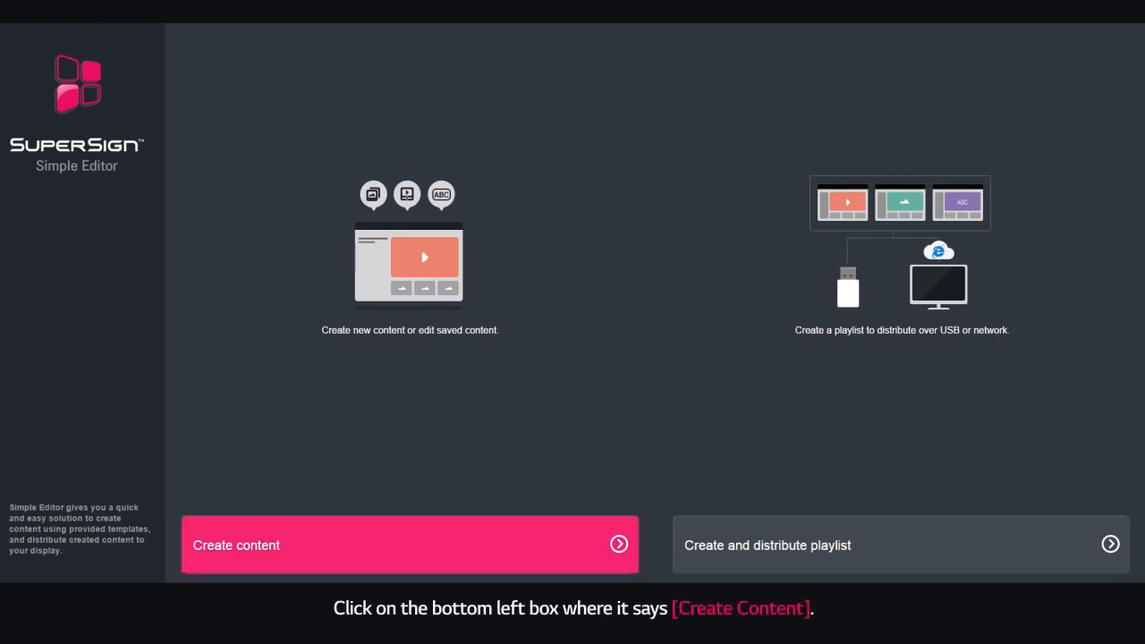
Step: Start creating new signage content to bring up the 44-template gallery
click(410, 545)
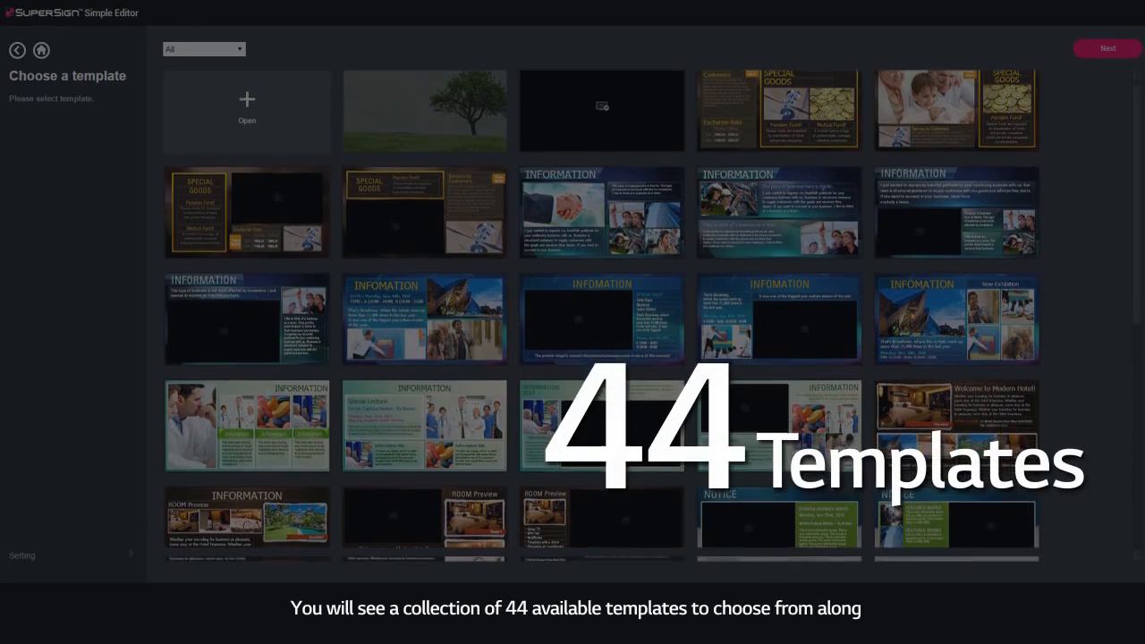
Step: Filter templates to Bars/Restaurants and open the wooden Information template for editing
scroll(down, 3)
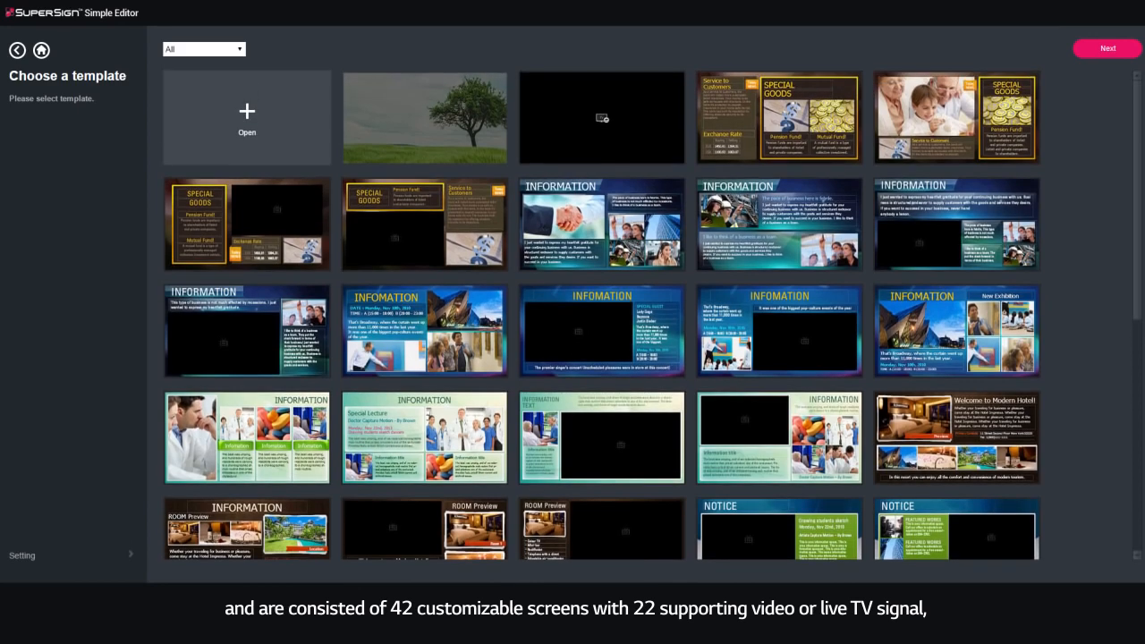
click(602, 117)
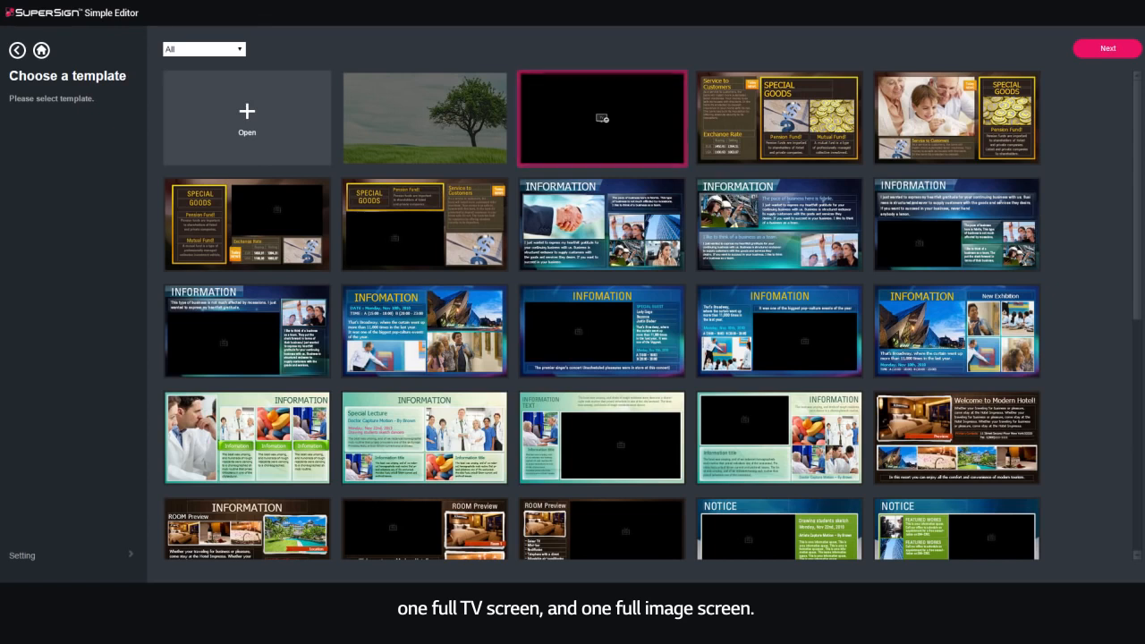
click(424, 117)
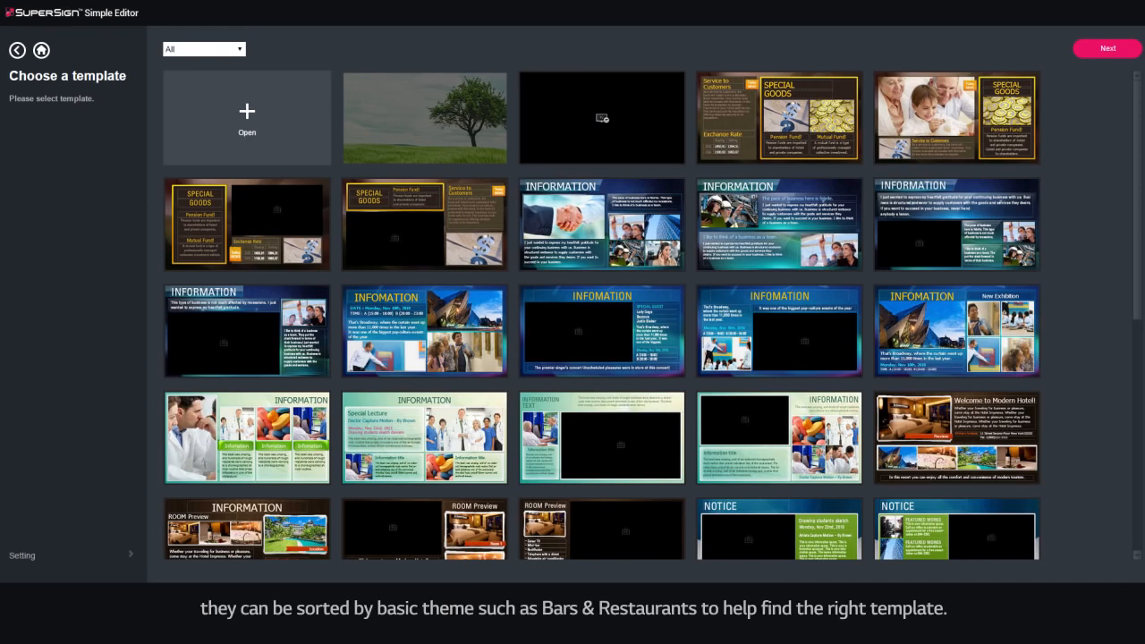
click(203, 48)
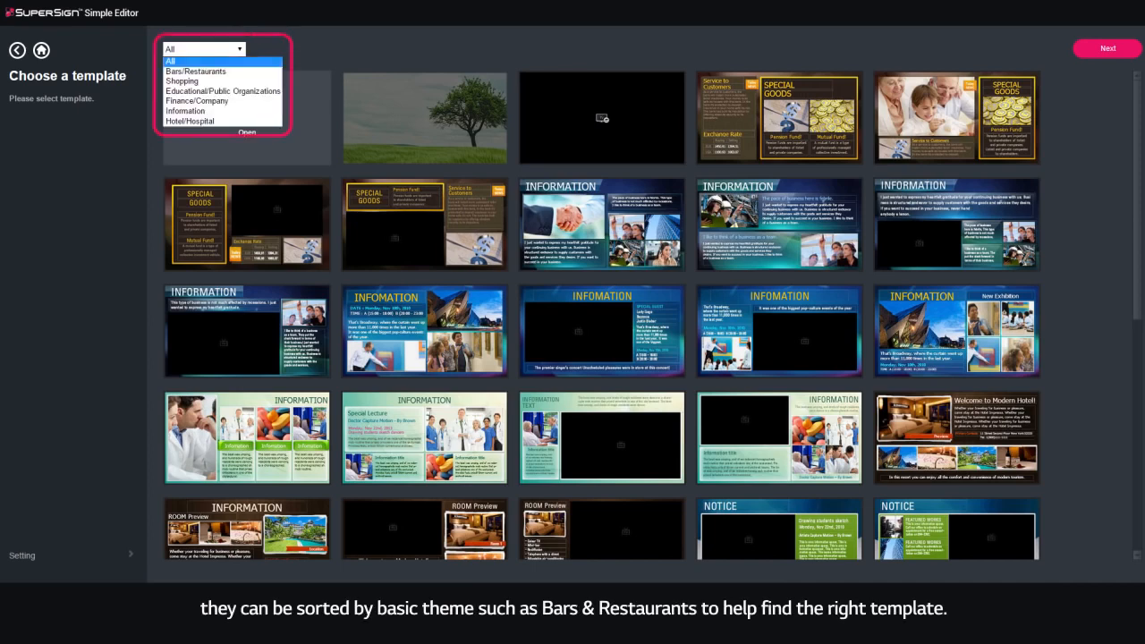
click(195, 71)
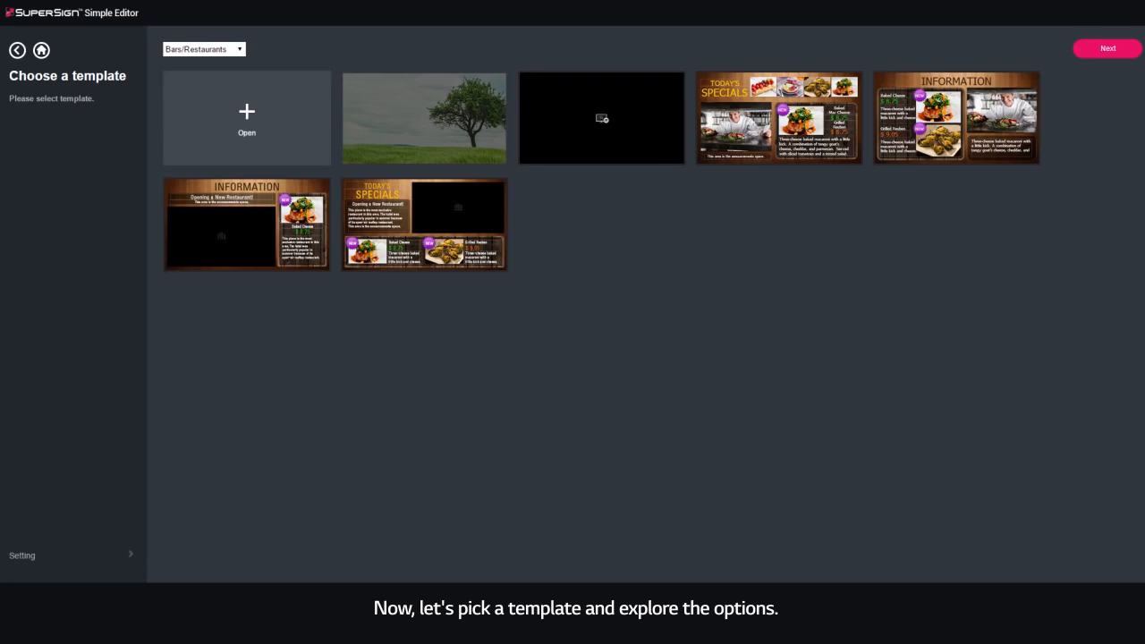
click(246, 224)
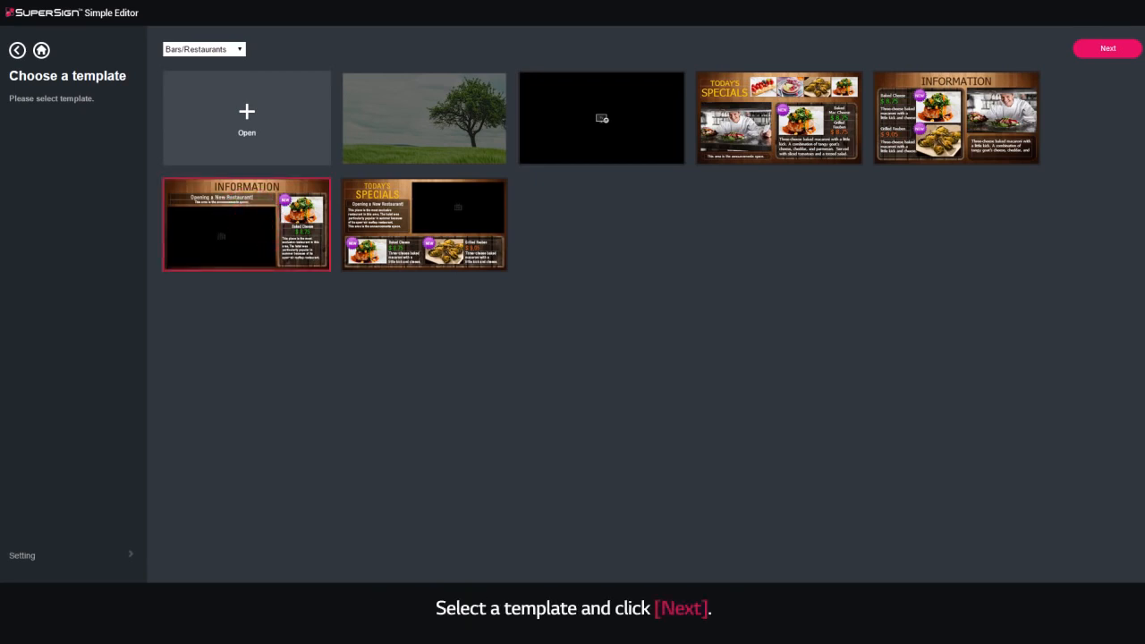
click(1107, 47)
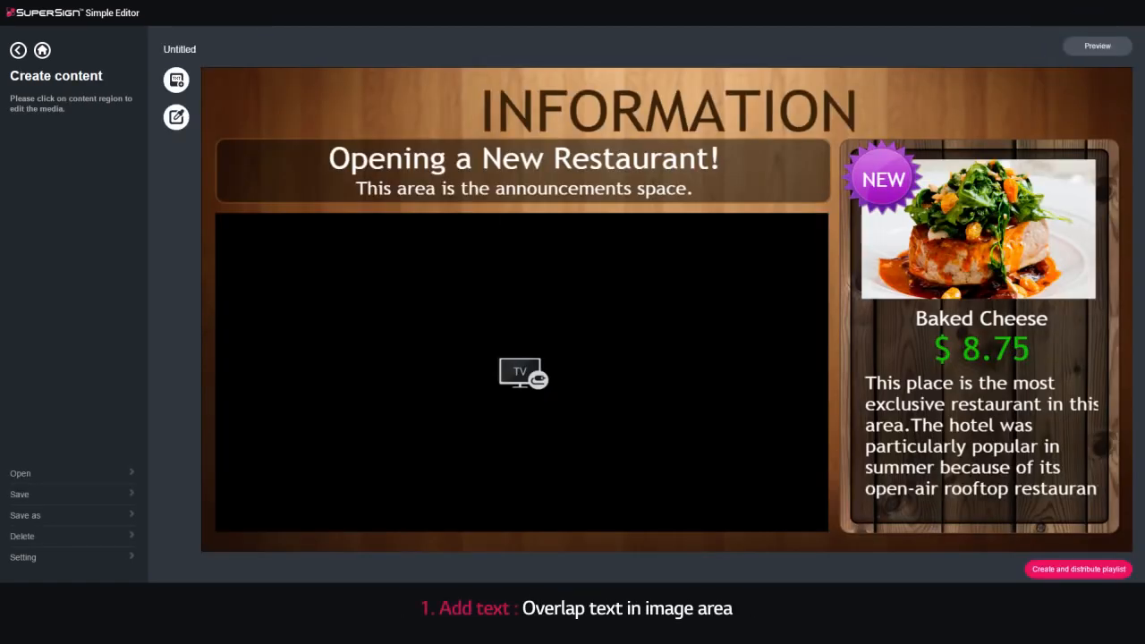
click(176, 79)
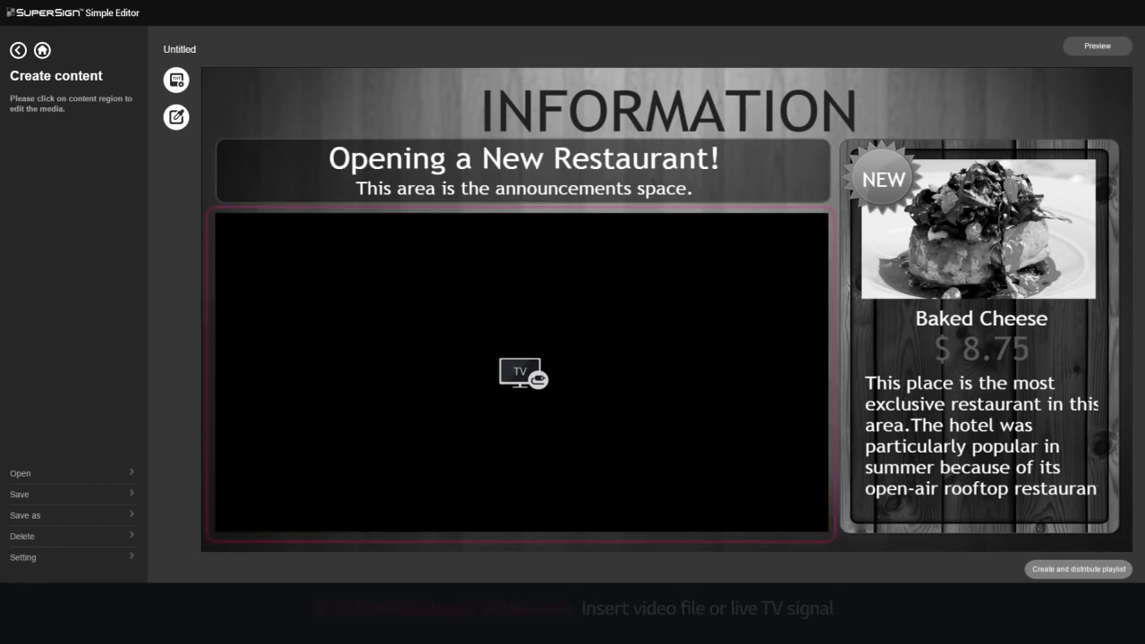
click(177, 117)
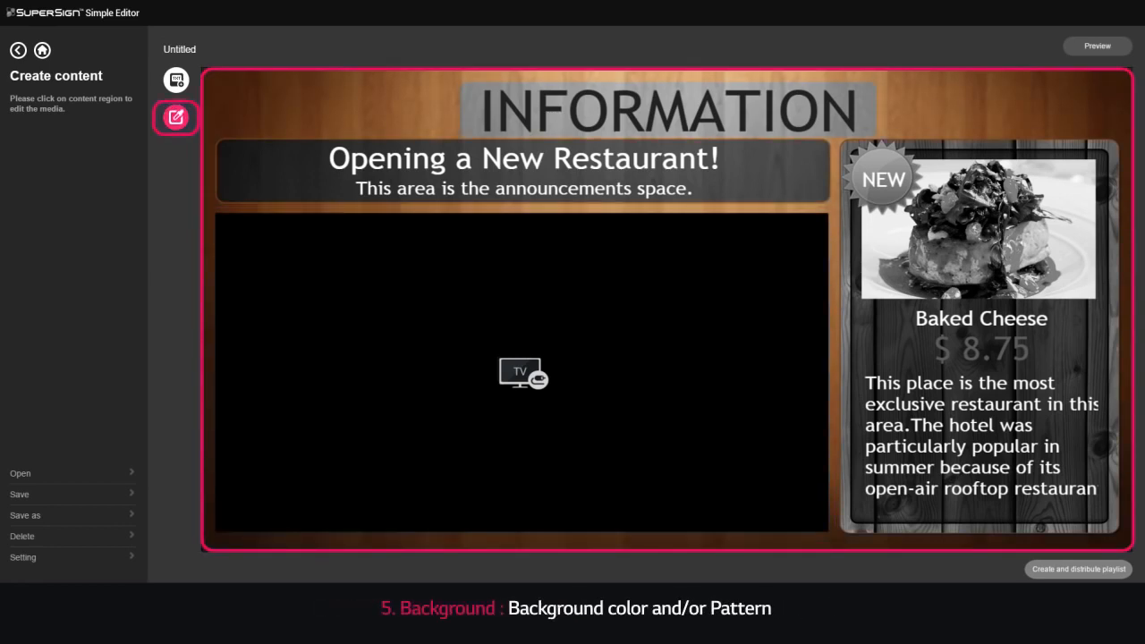
click(175, 118)
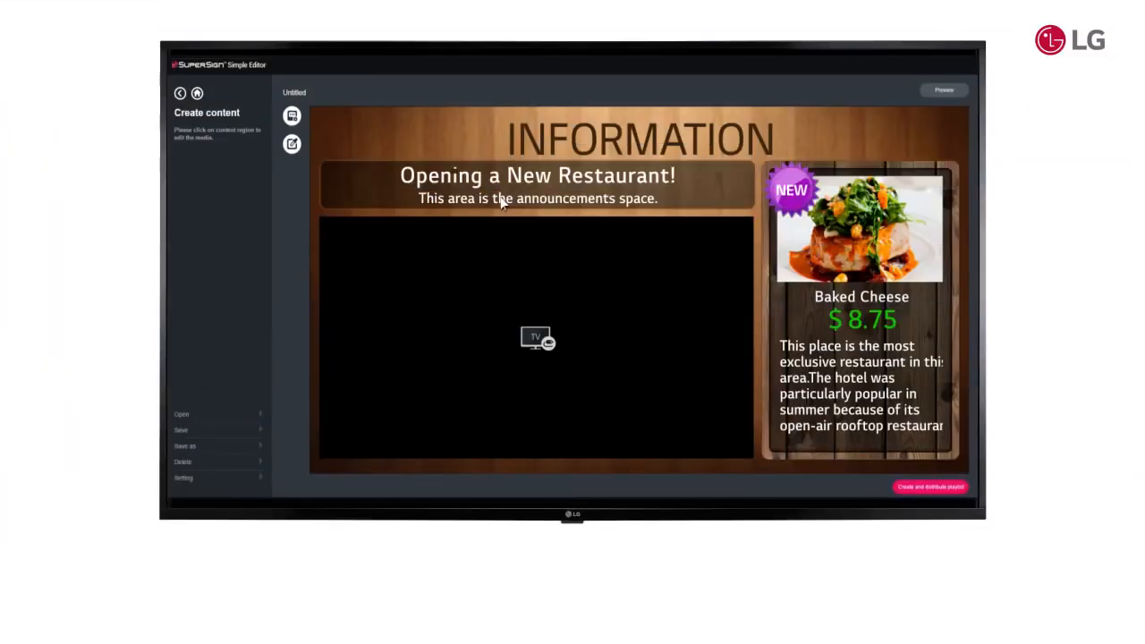
Step: Retitle the header 'Thomas Steak House' in yellow italic size 80, disabling flow effects
click(639, 139)
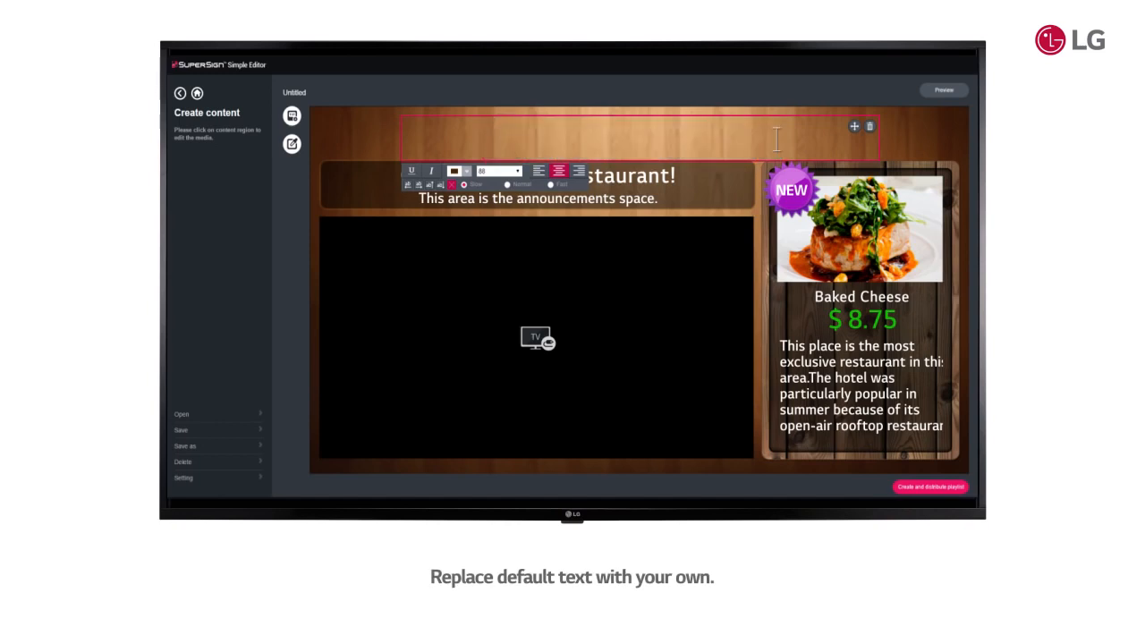
text(Thomas Steak House)
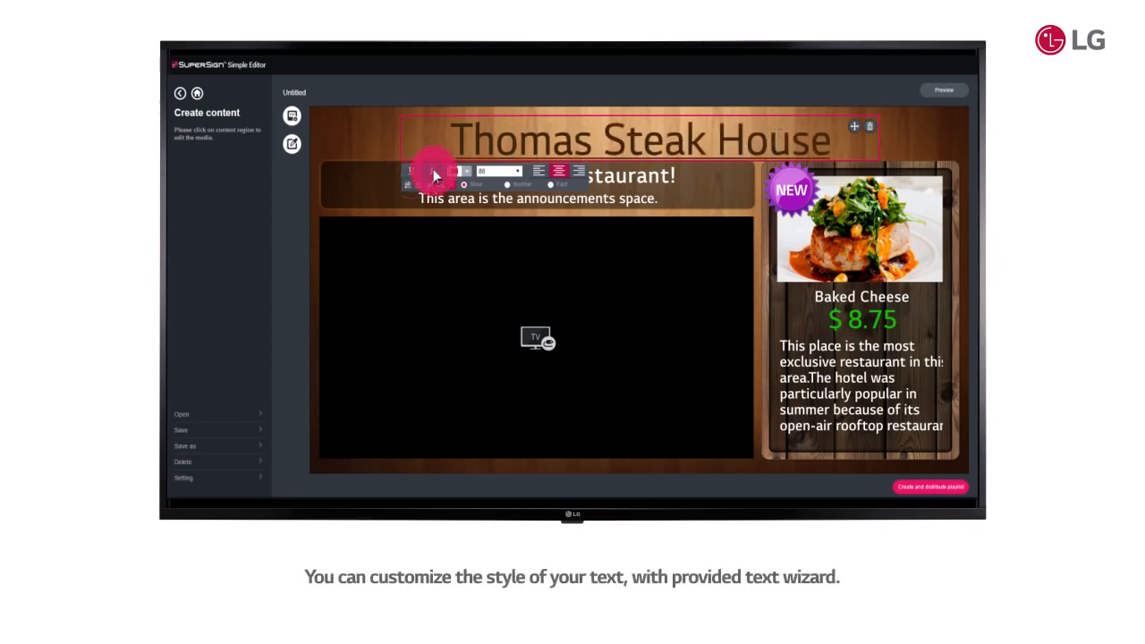
click(471, 171)
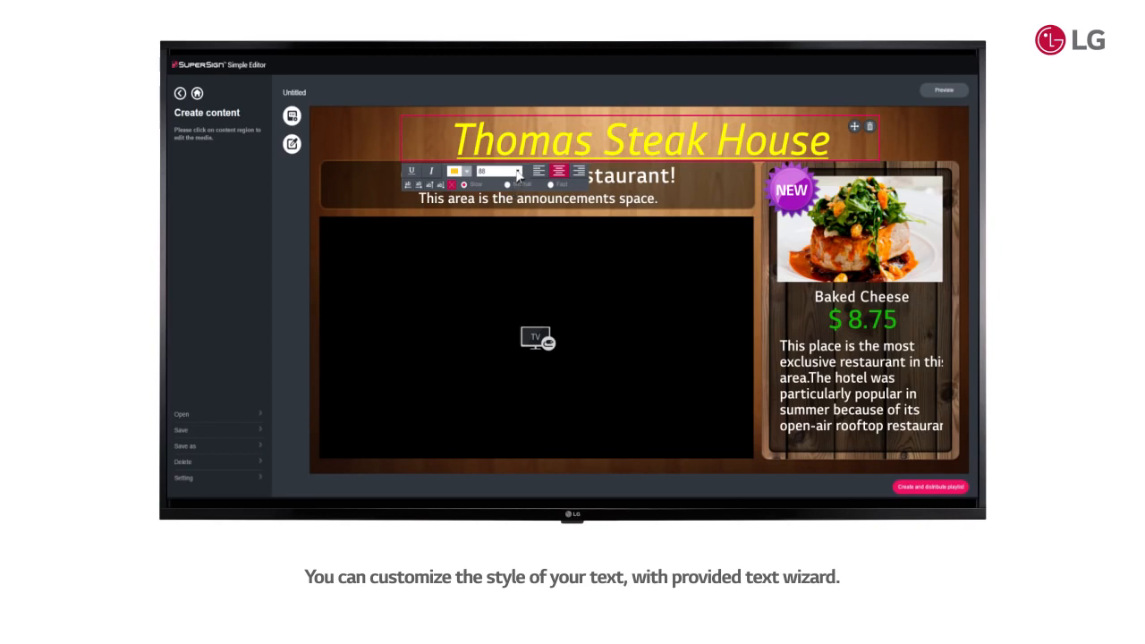
click(517, 171)
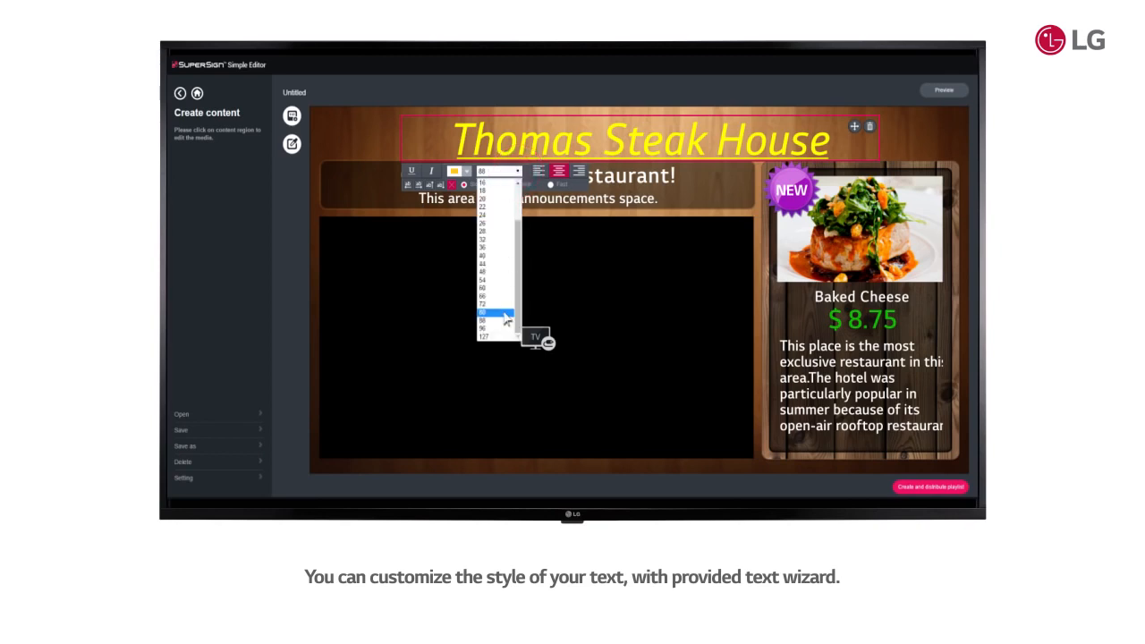
click(483, 315)
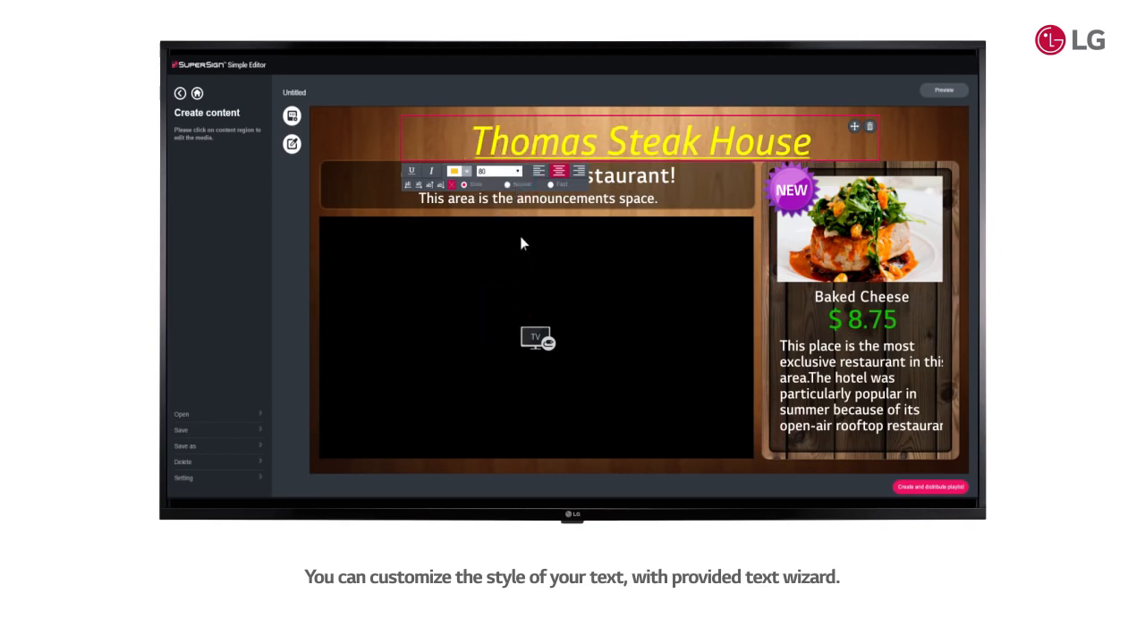
click(540, 171)
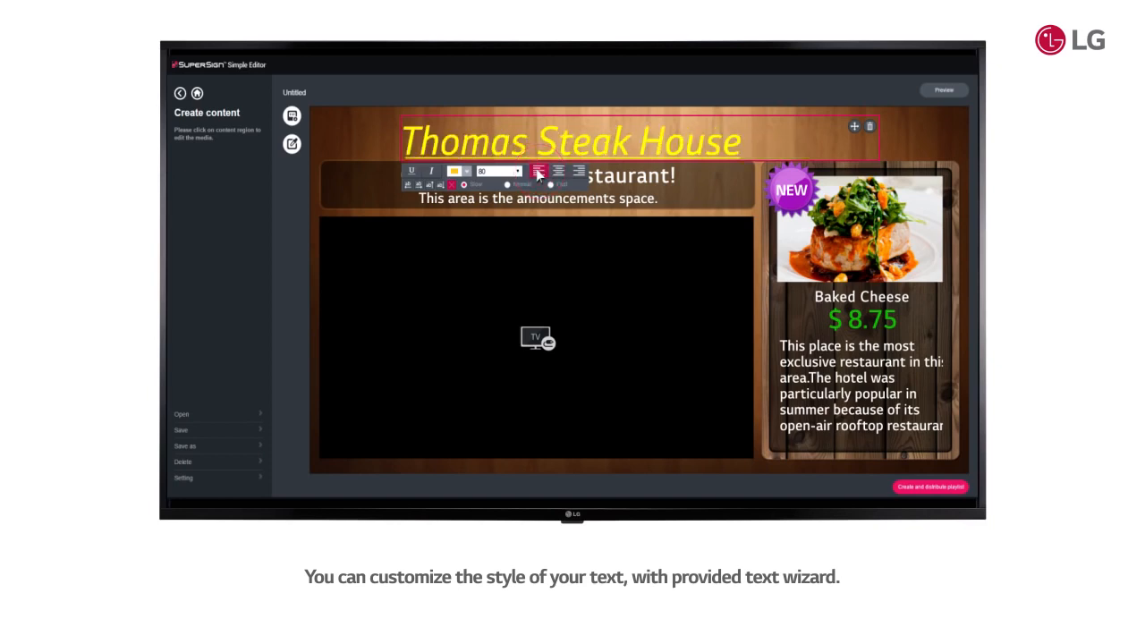
click(559, 171)
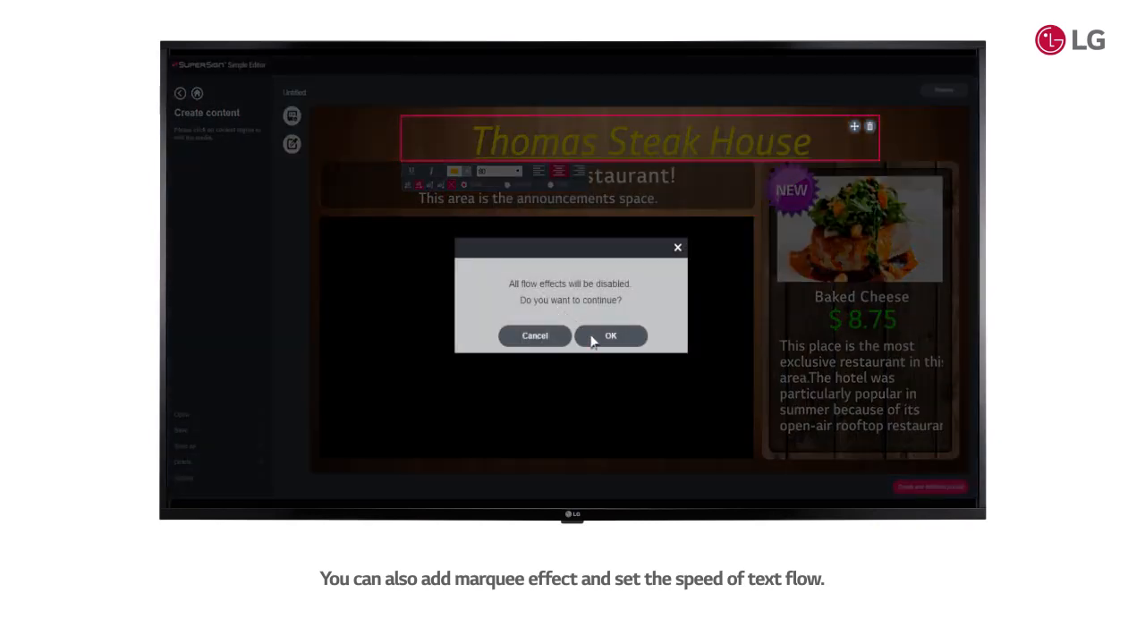
click(611, 335)
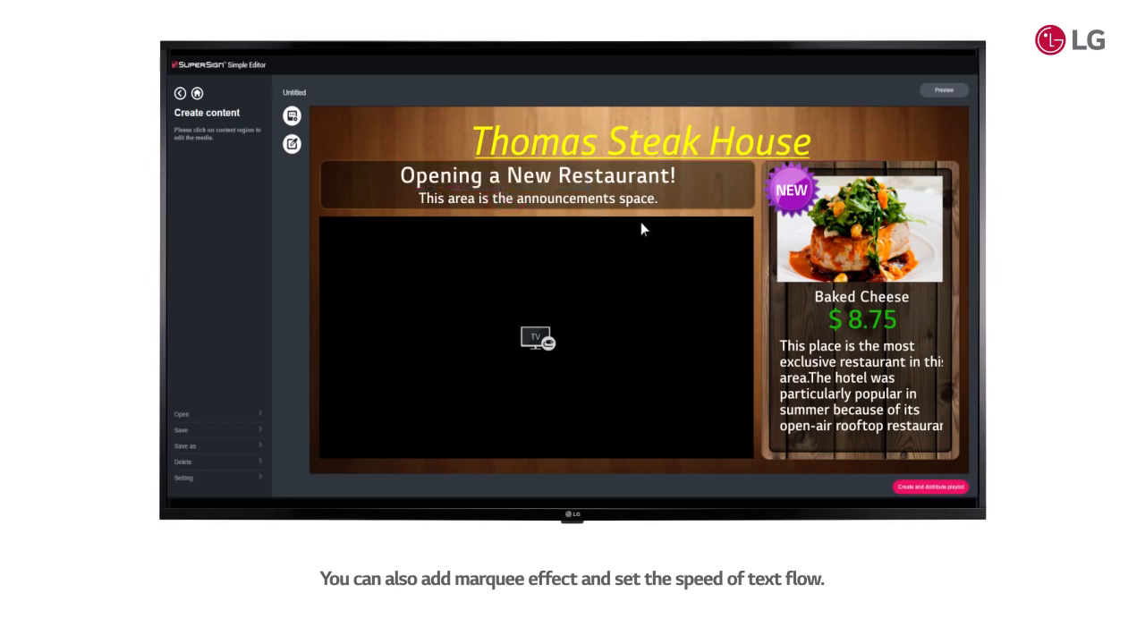
Step: Delete the 'Opening a New Restaurant!' headline and the announcements space line
click(537, 176)
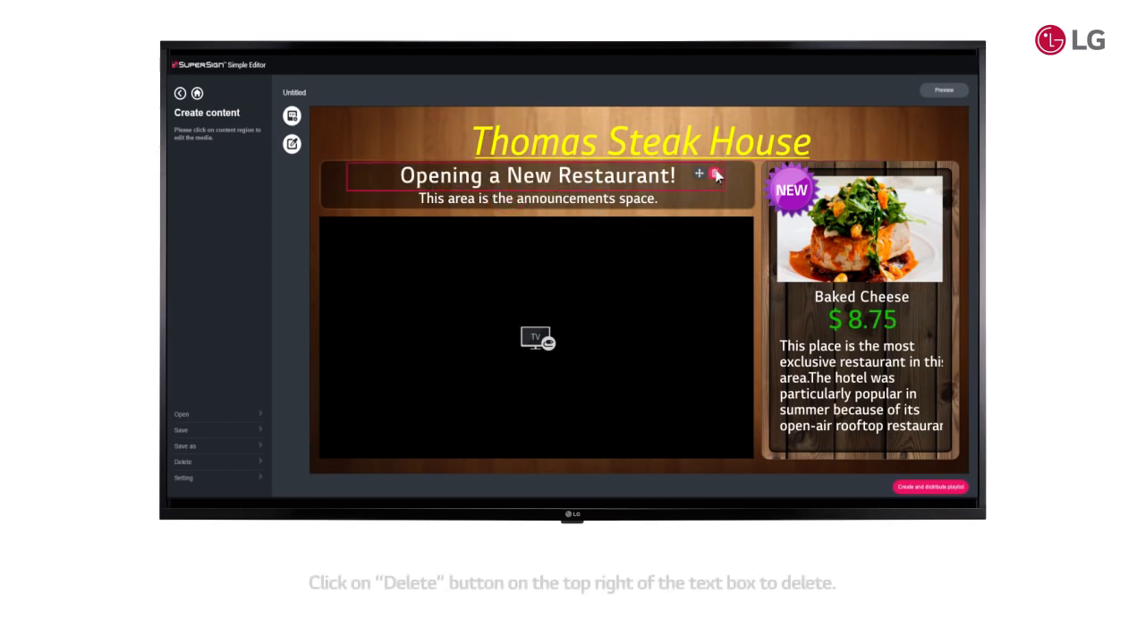
click(716, 175)
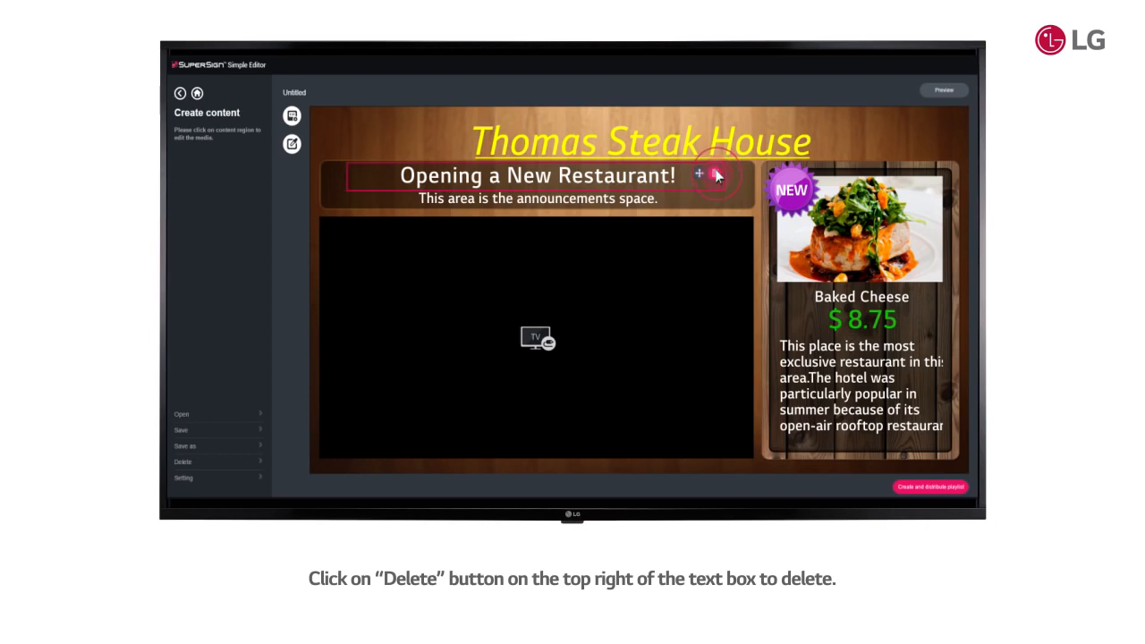
click(716, 174)
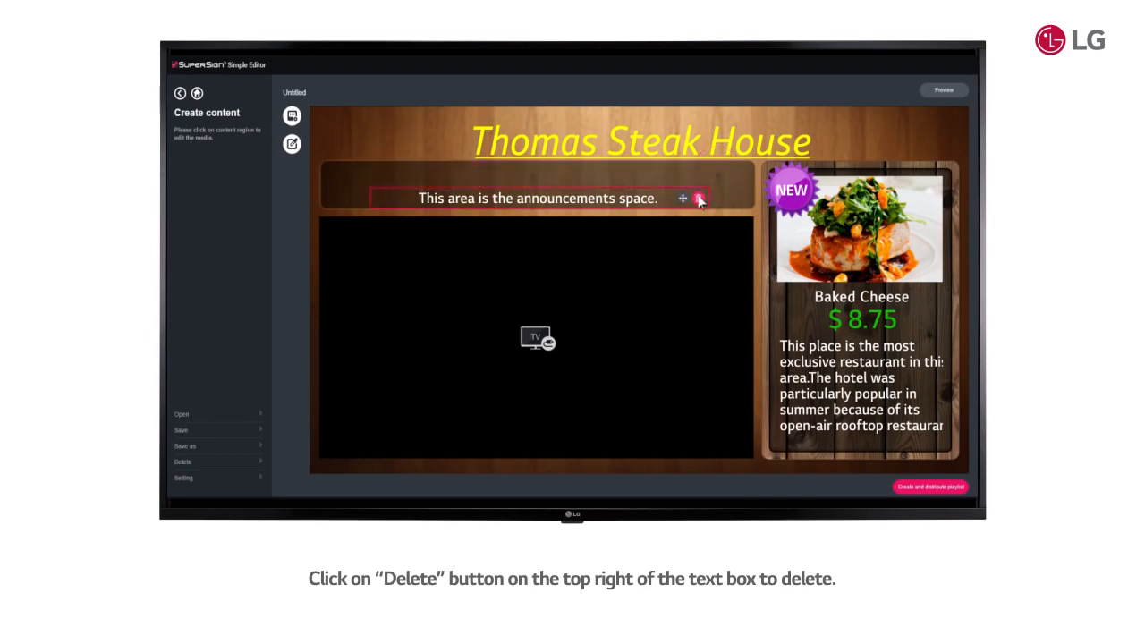
click(700, 198)
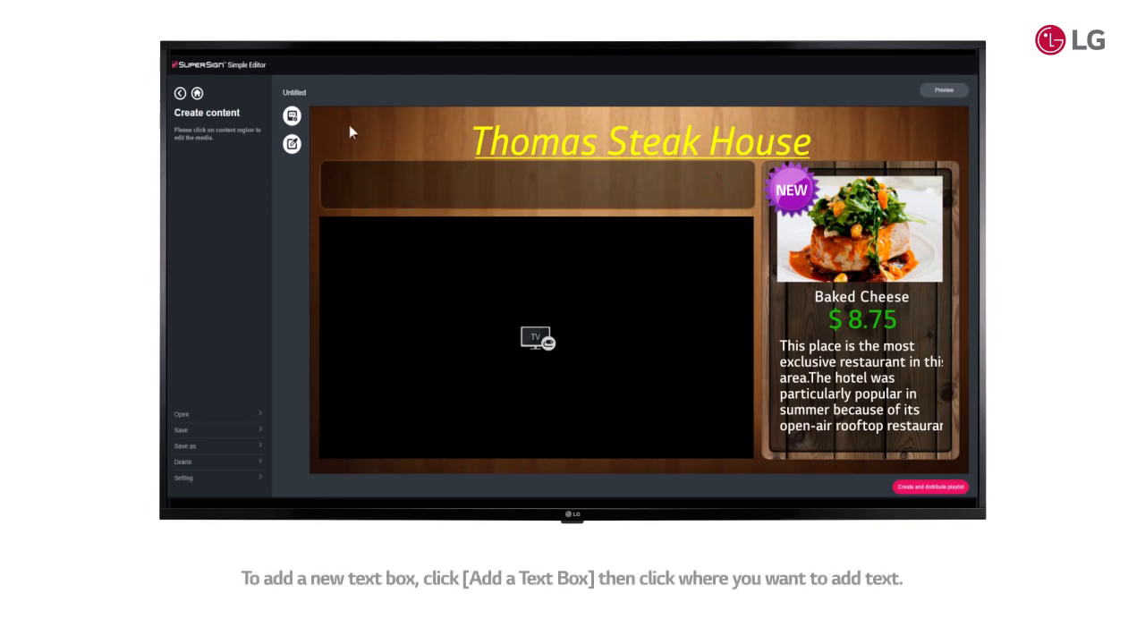
Step: Add a centered text box with the 'Since 1952, Thomas Steak House…' introduction
click(291, 116)
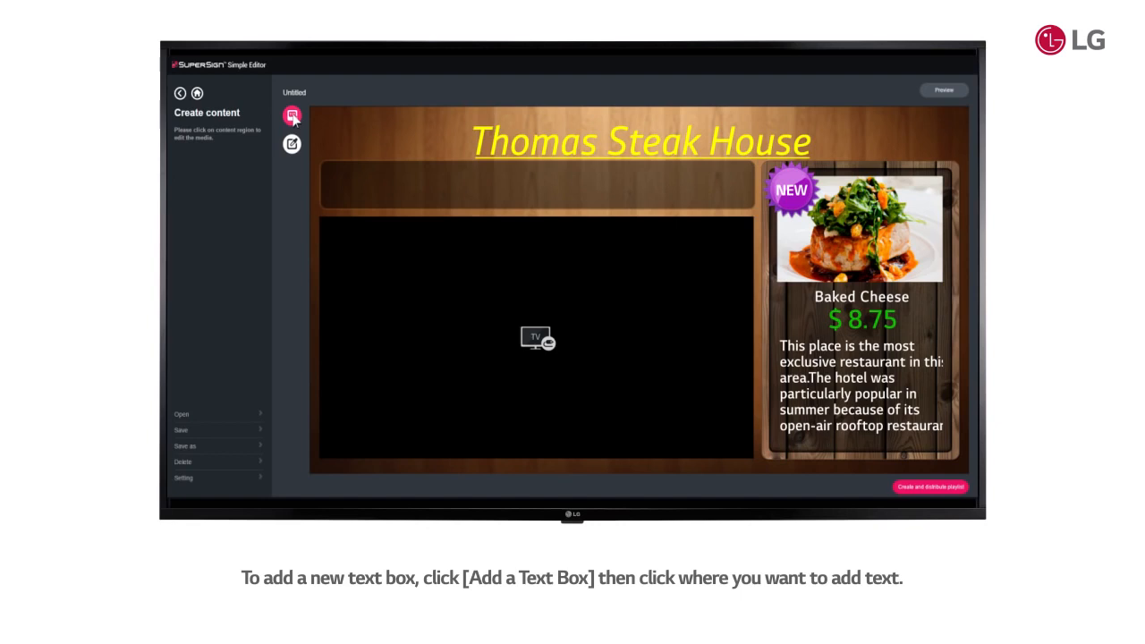
click(292, 117)
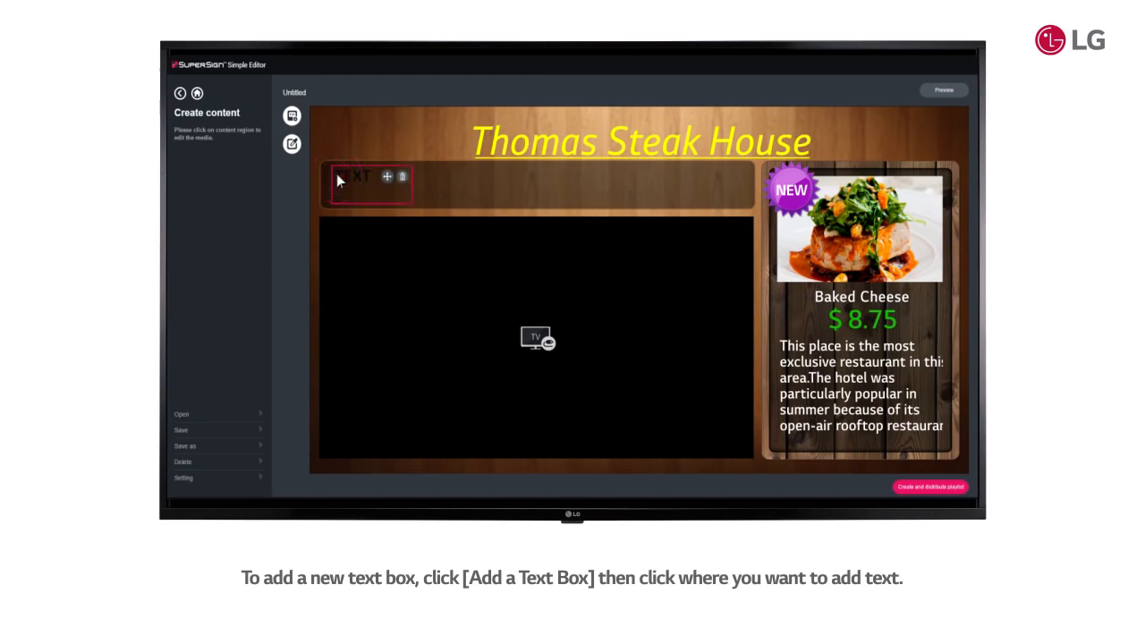
mouse_move(395, 180)
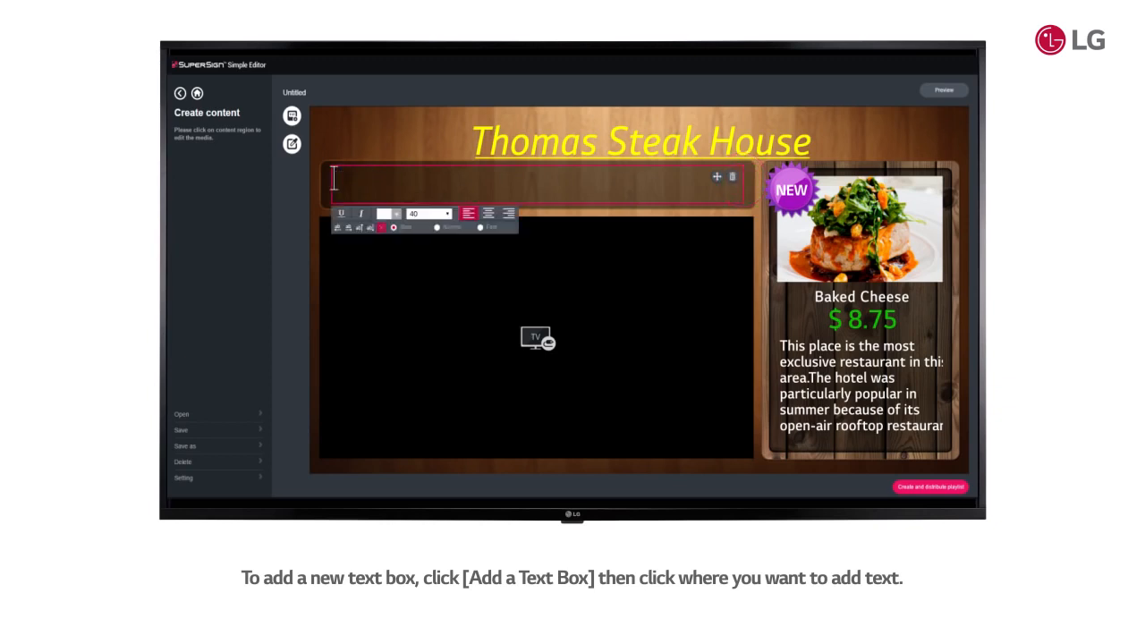
text(Since 1952, Thomas Steak House provides families and business people alike with great cuts of steak at a reasonable price.)
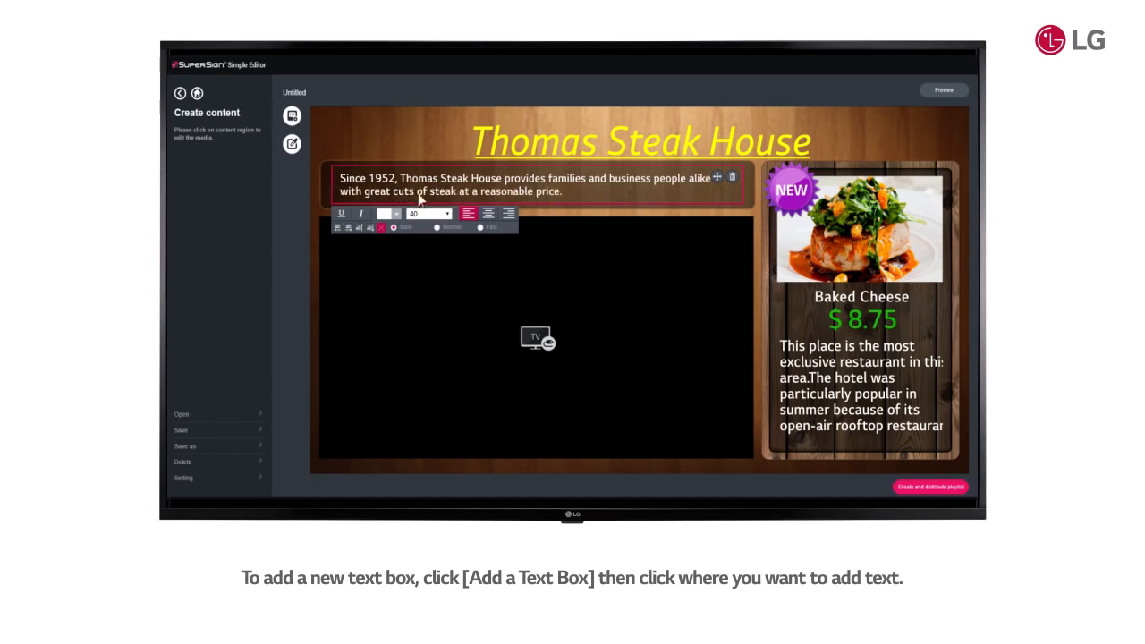
click(489, 214)
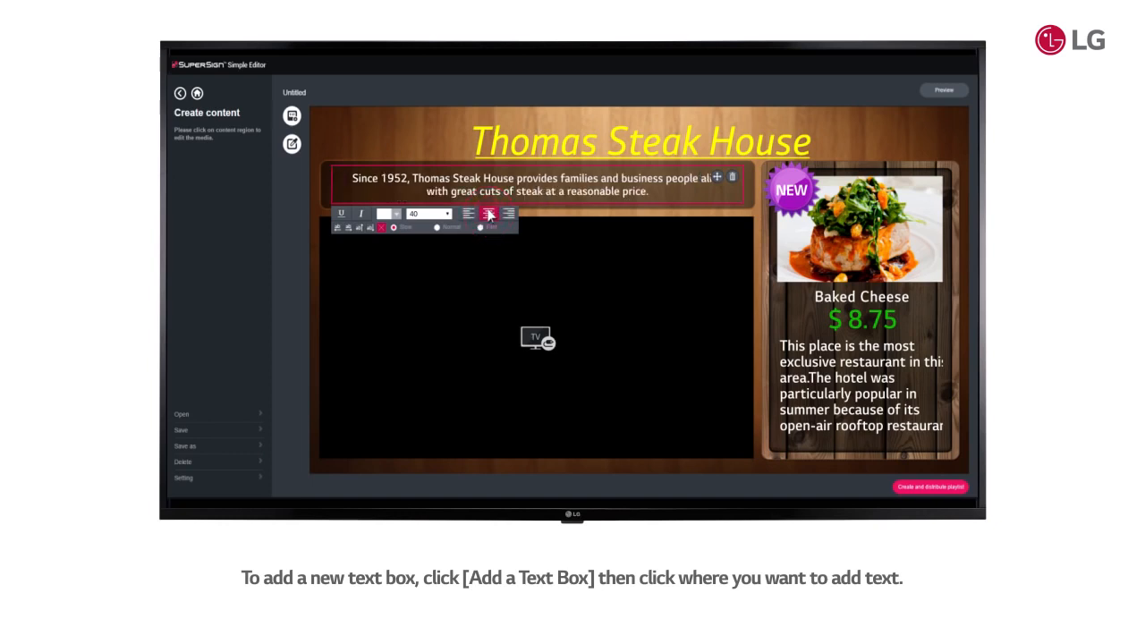
click(624, 206)
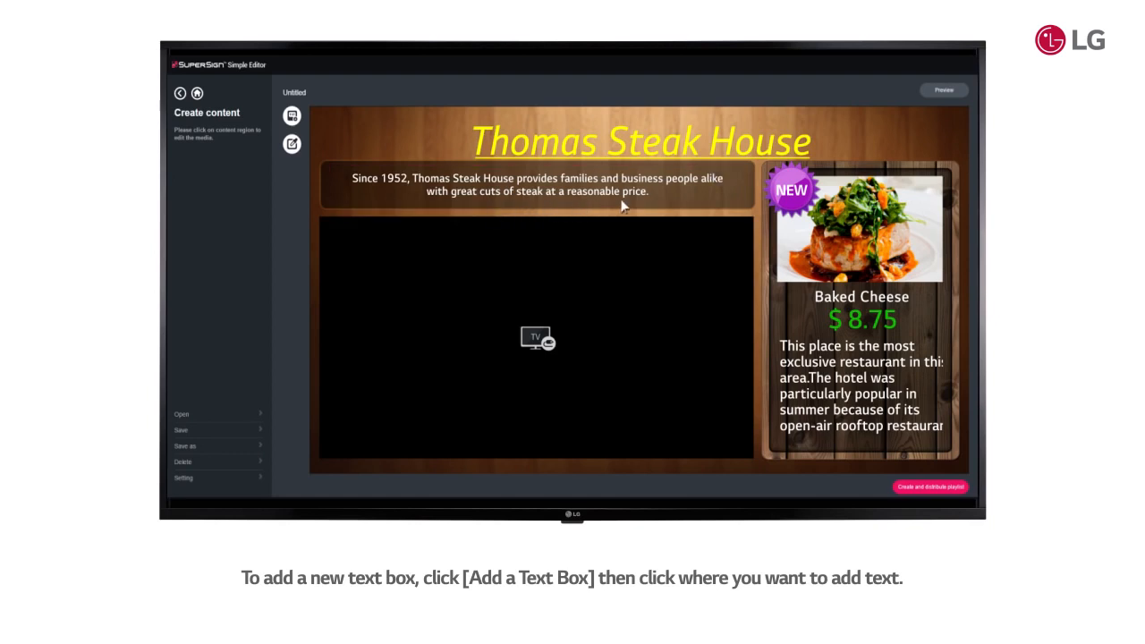
Step: Retitle the menu card 'Prime T-Bone Steak' with an 11AM weekday lunch description
click(793, 191)
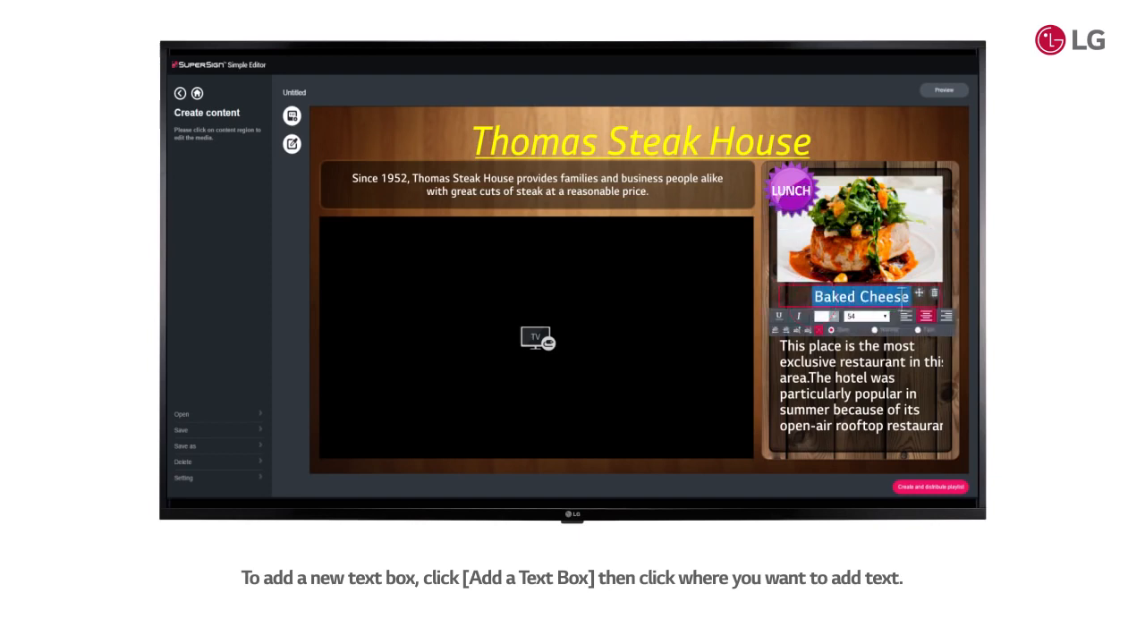
text(Prime T-Bone Steak)
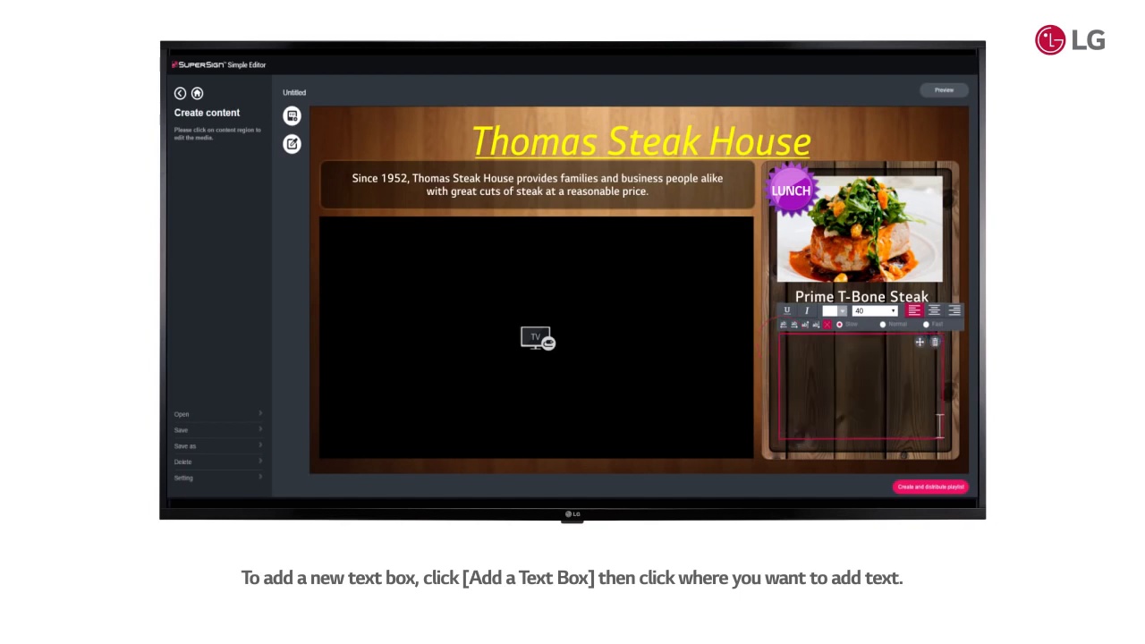
text(At 11AM is the perfect spot for our weekday business lunch or your weekend treat.)
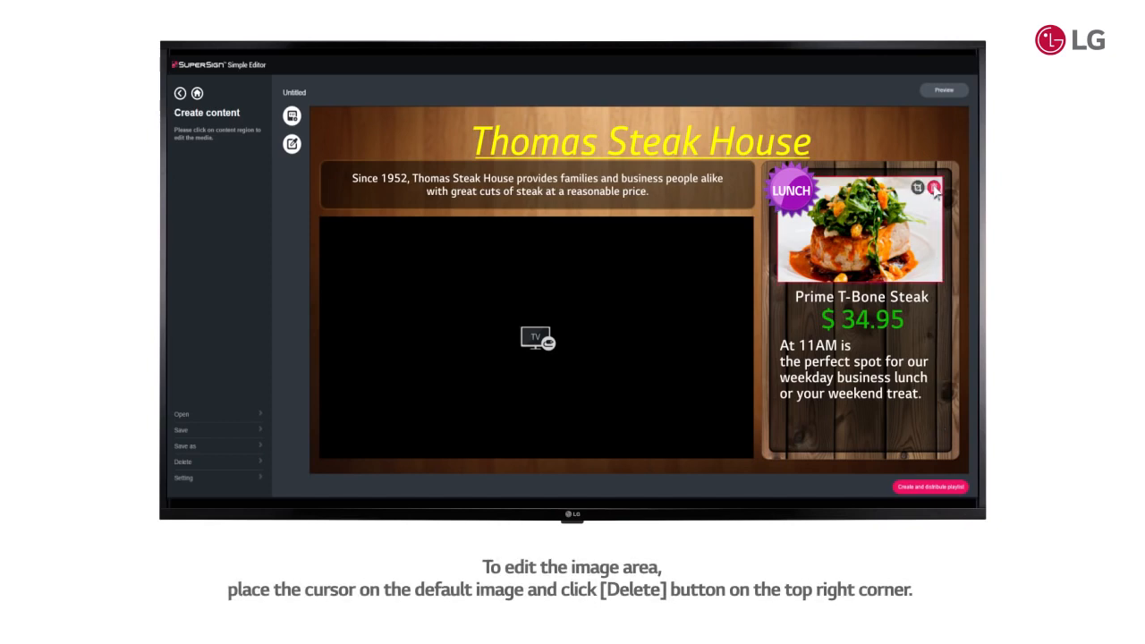
Step: Swap the salad photo for the TBoneOnPlate steak image and reposition it in its frame
click(934, 189)
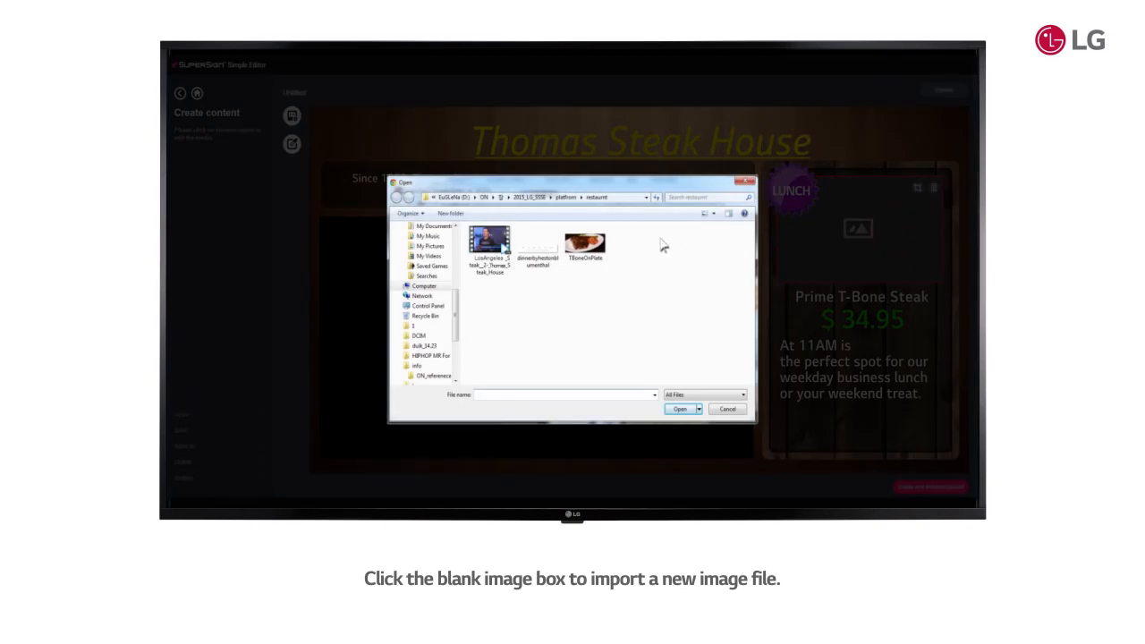
click(585, 243)
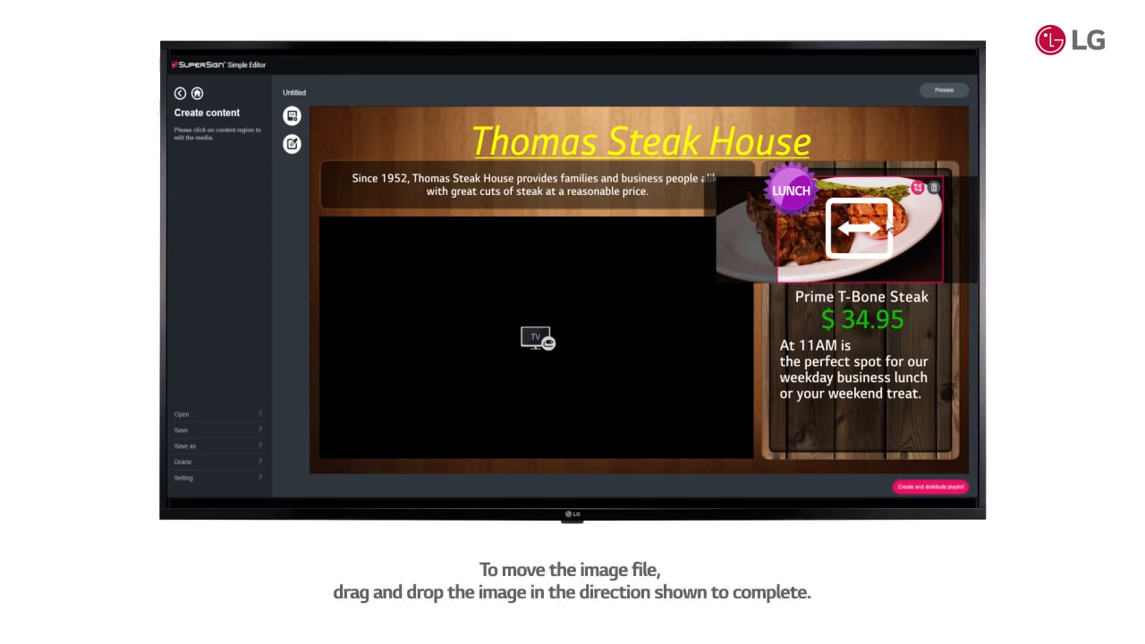
drag(854, 228, 945, 223)
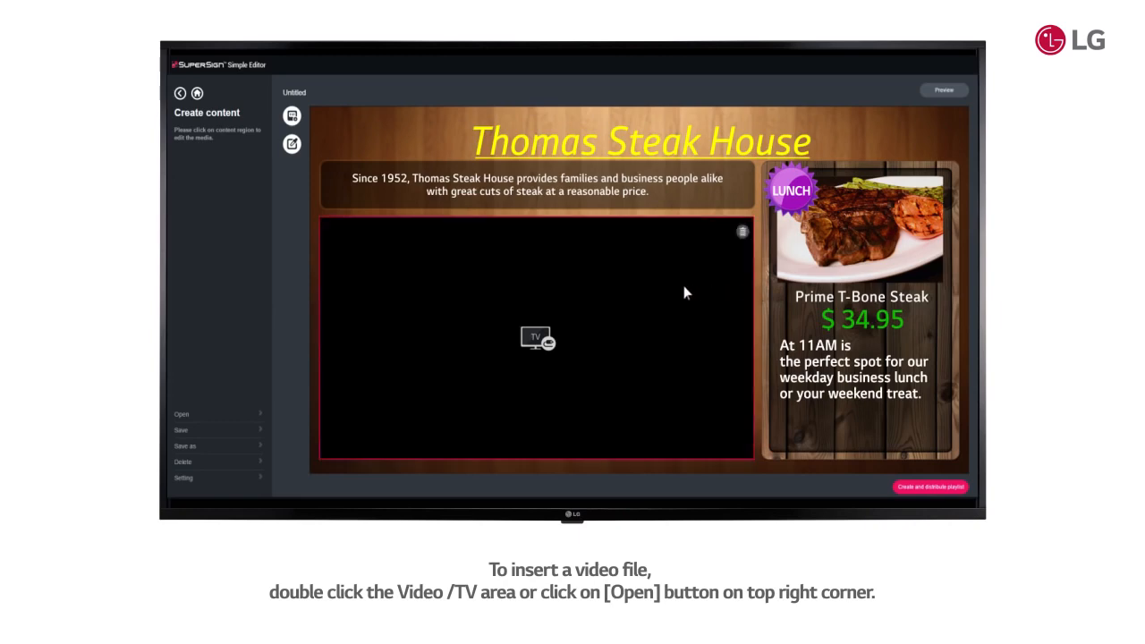
Step: Insert the LosAngeles steak house video into the empty Video/TV area
double_click(537, 340)
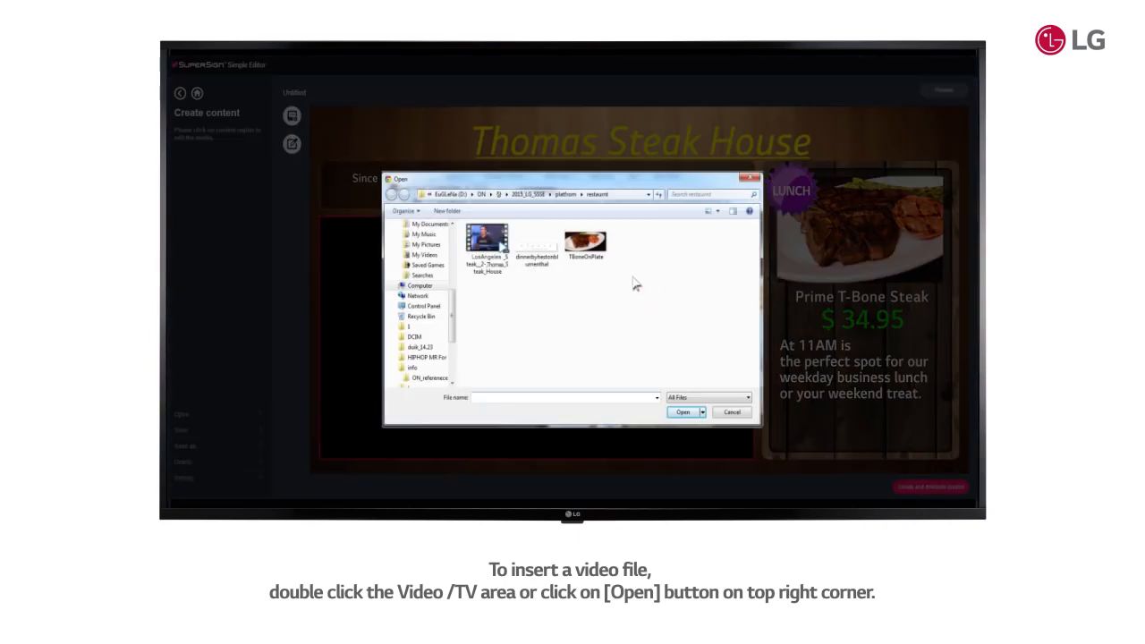
click(487, 246)
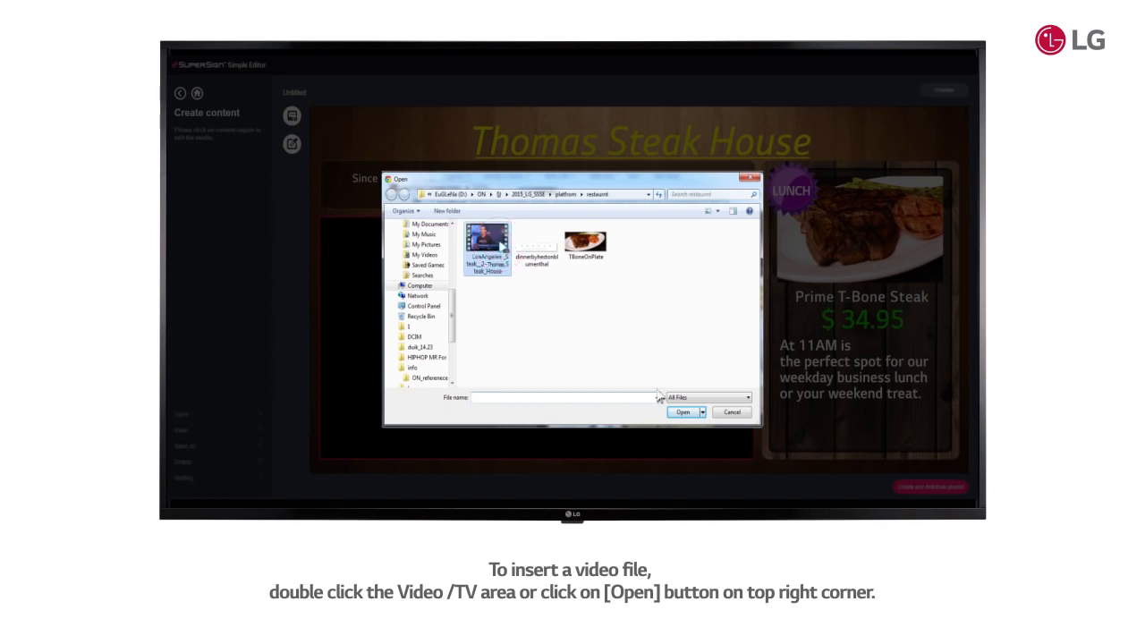
click(683, 413)
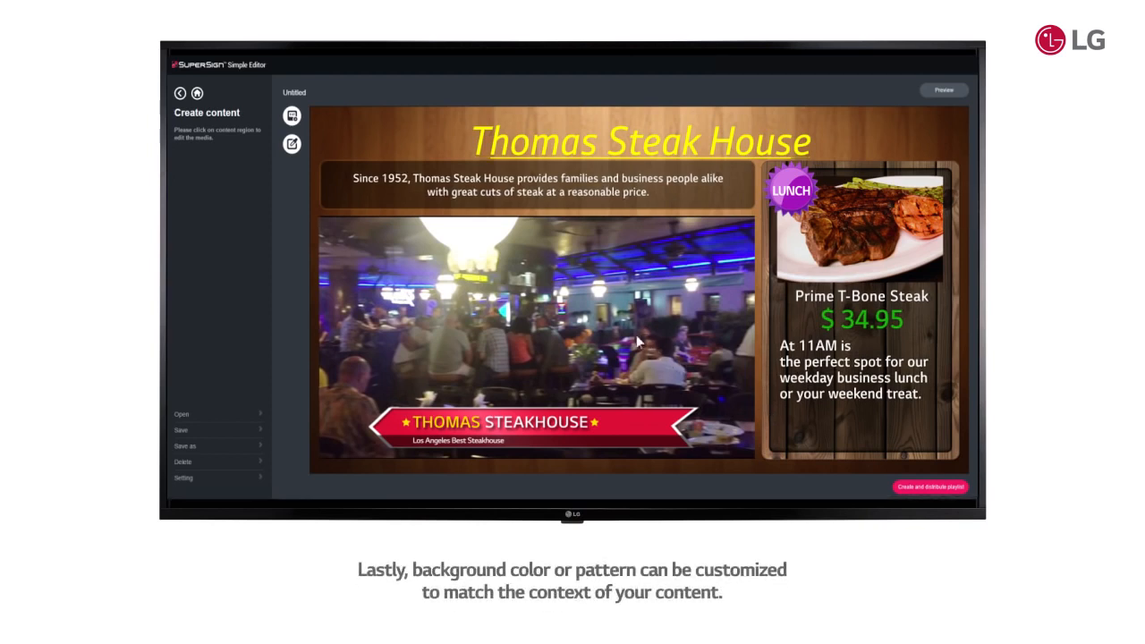
Step: Apply the light wood background pattern and view the template full screen
click(291, 145)
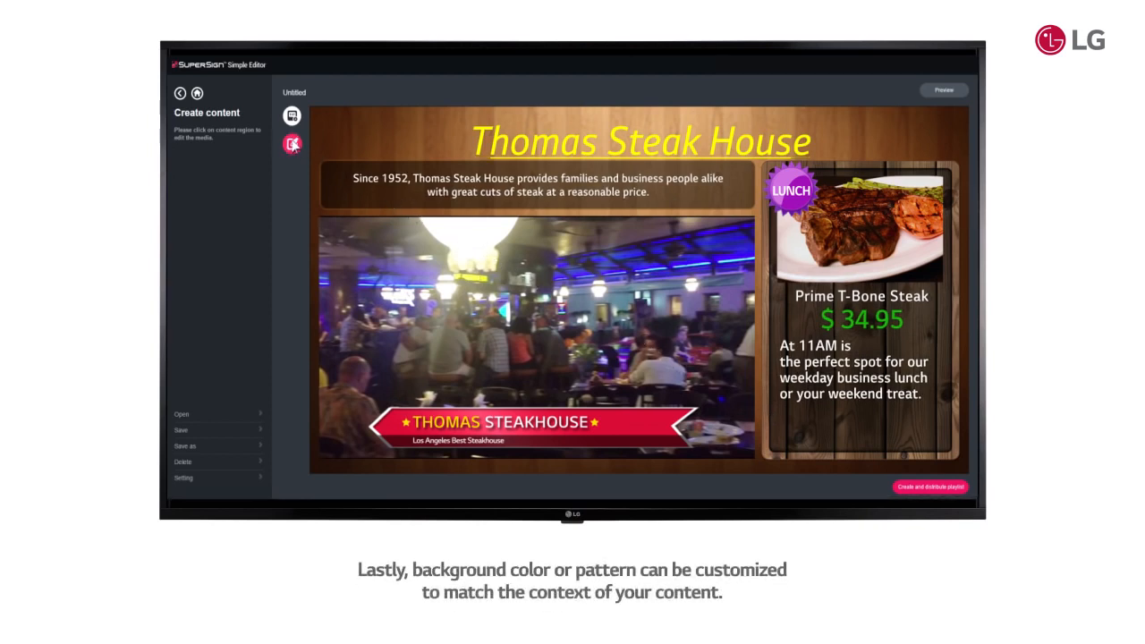
click(291, 145)
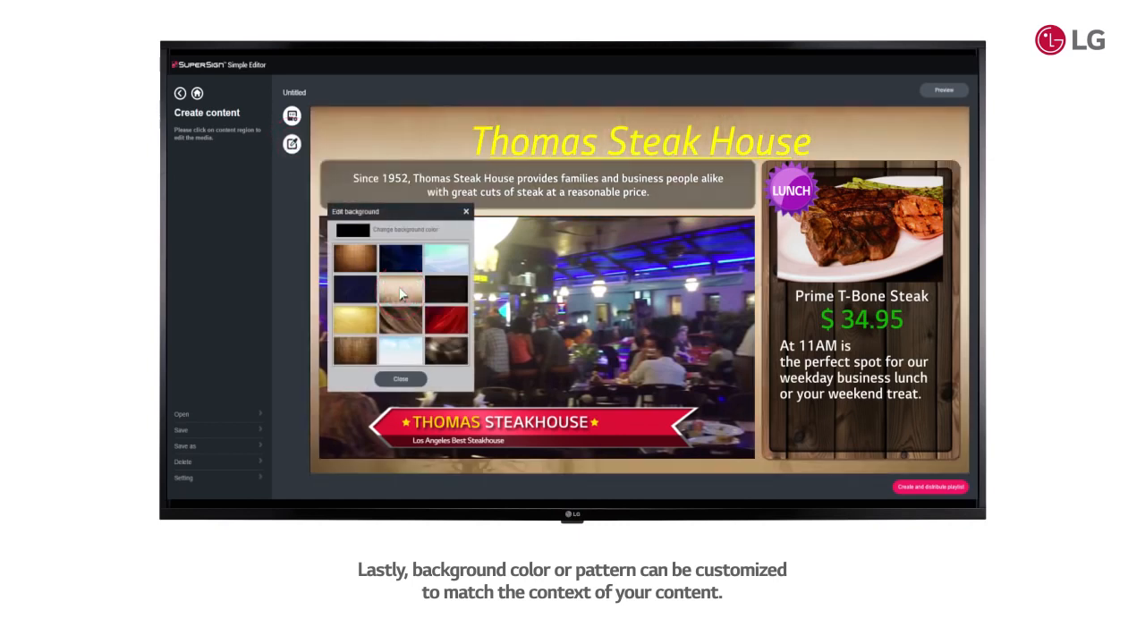
click(400, 378)
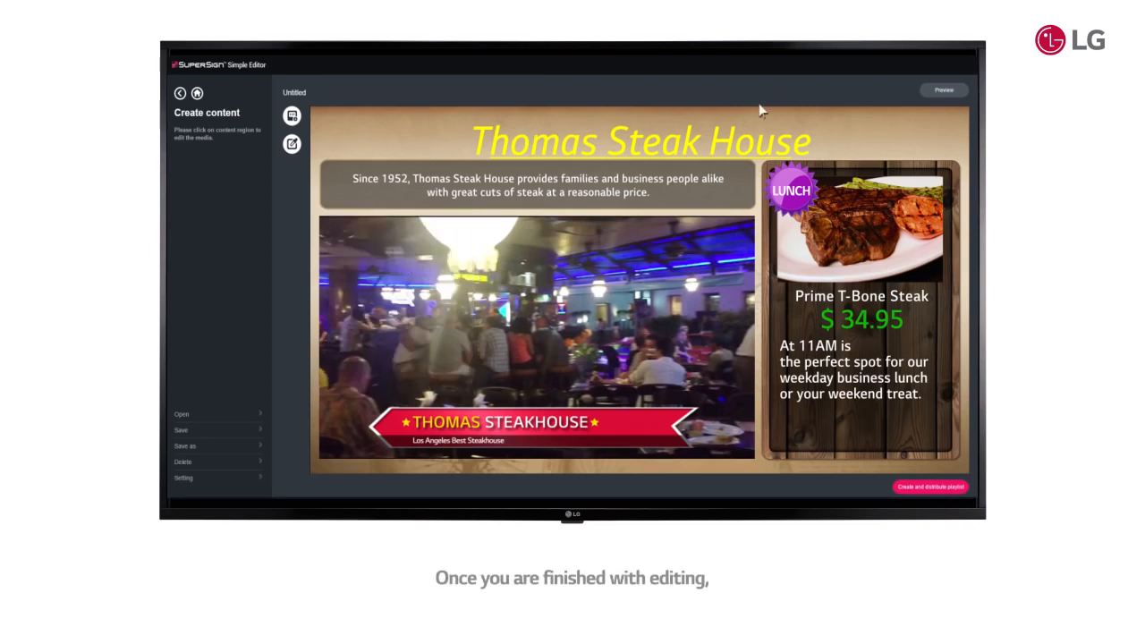
click(943, 90)
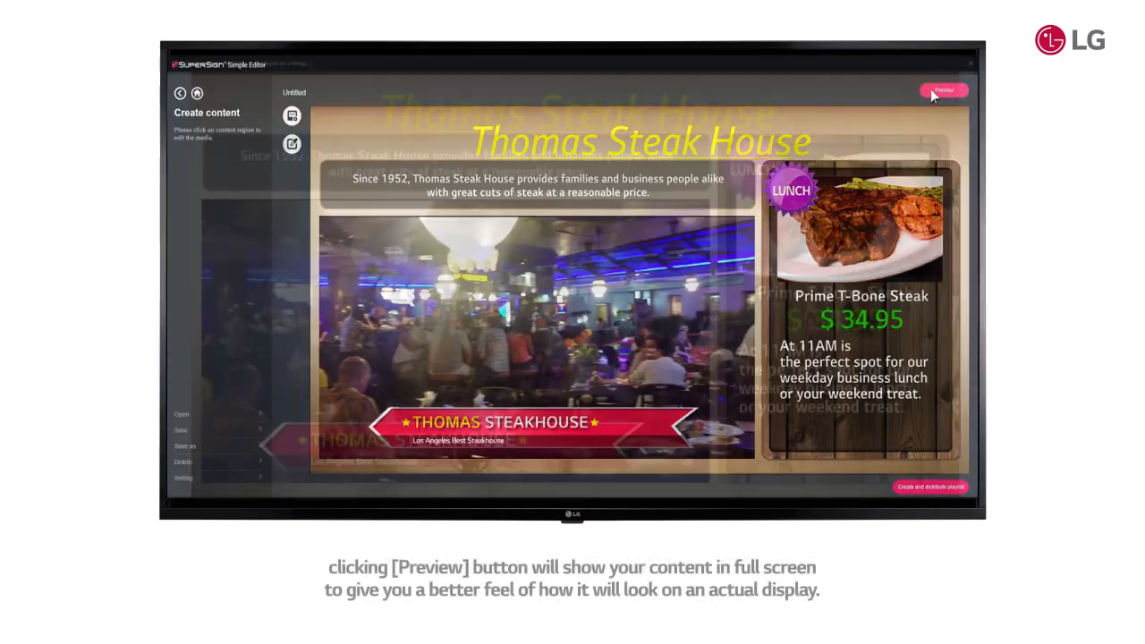
click(943, 90)
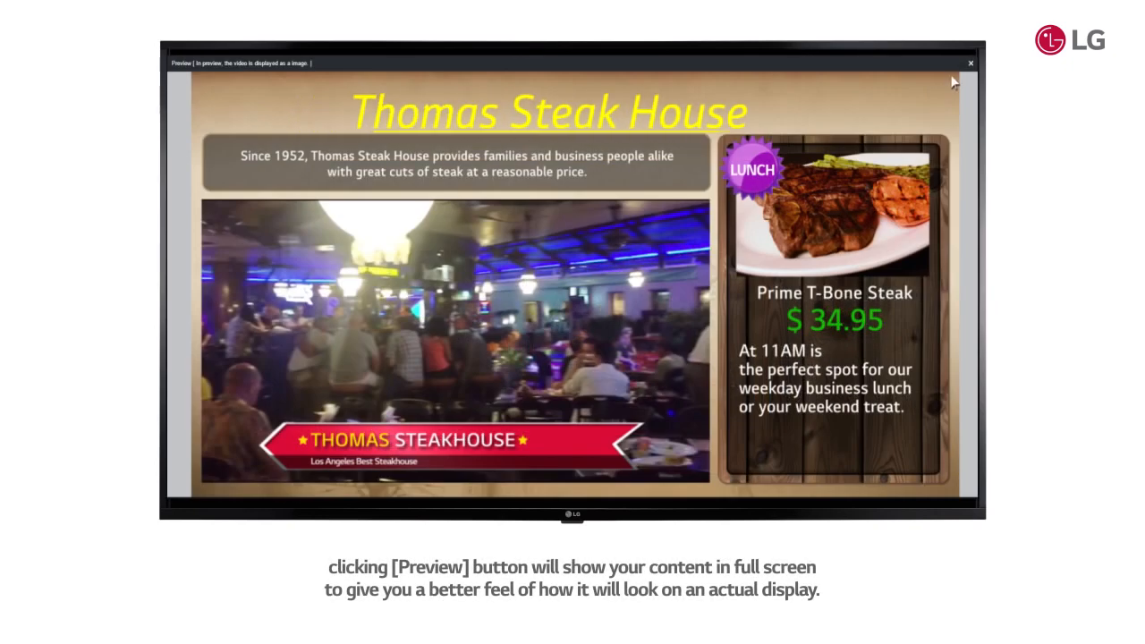
click(971, 62)
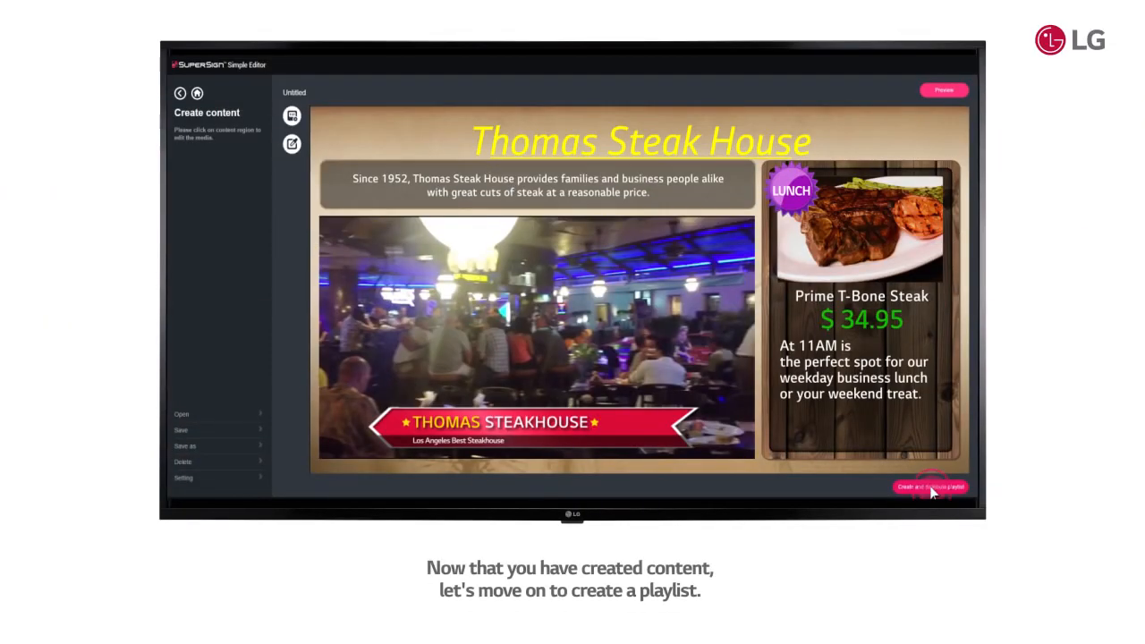
Step: Start a playlist and add Thomas Steak House_Steak, adjusting its playing time
click(931, 487)
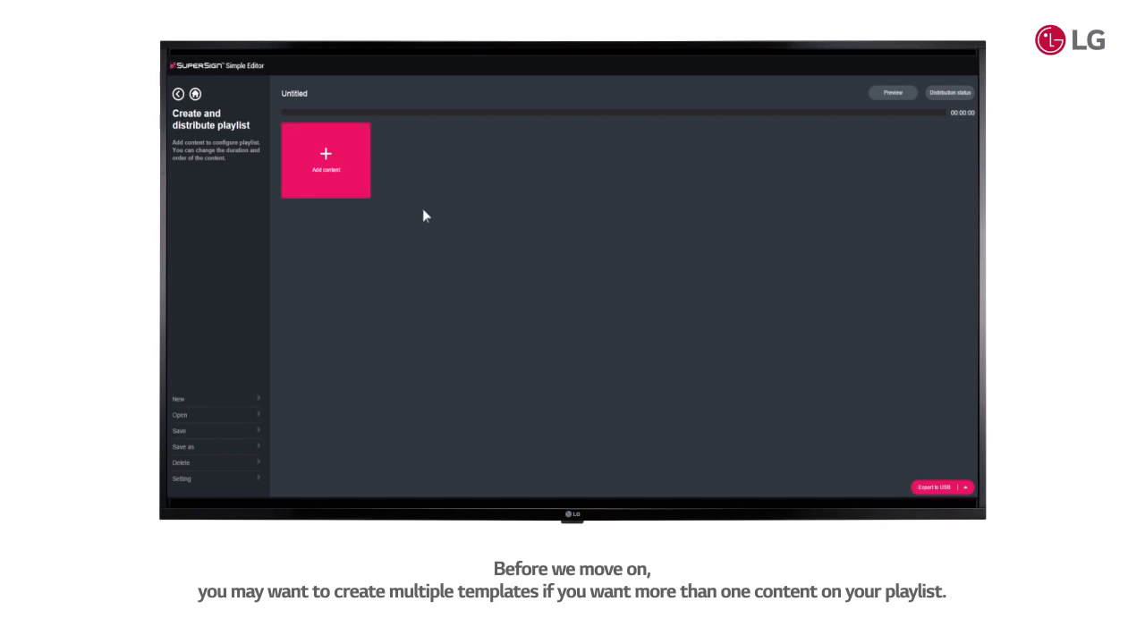
click(324, 161)
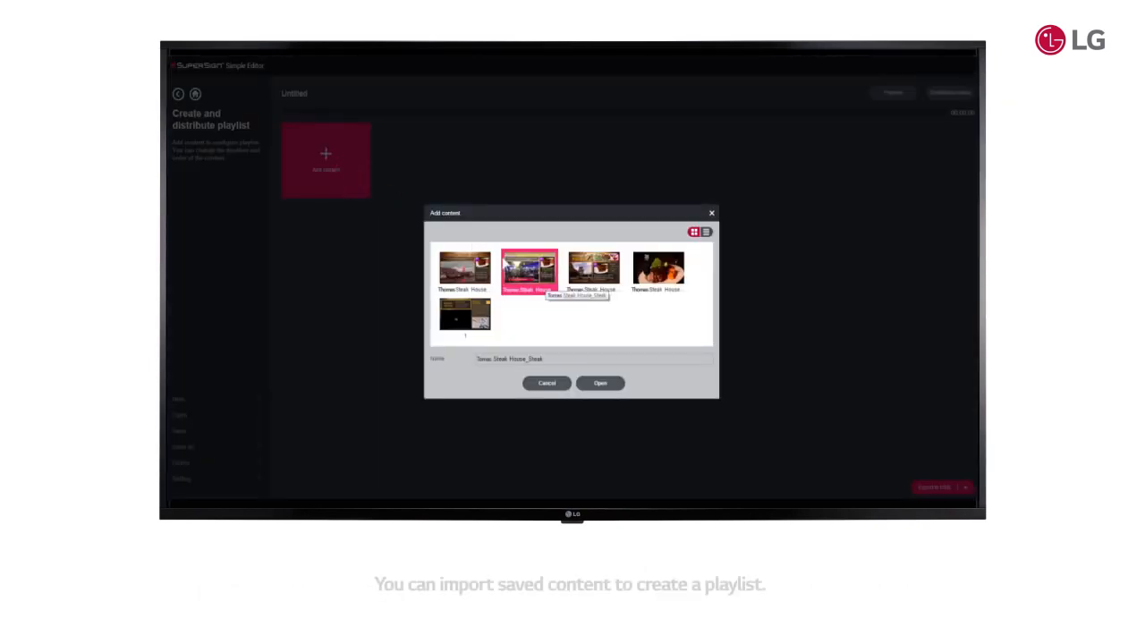
click(528, 270)
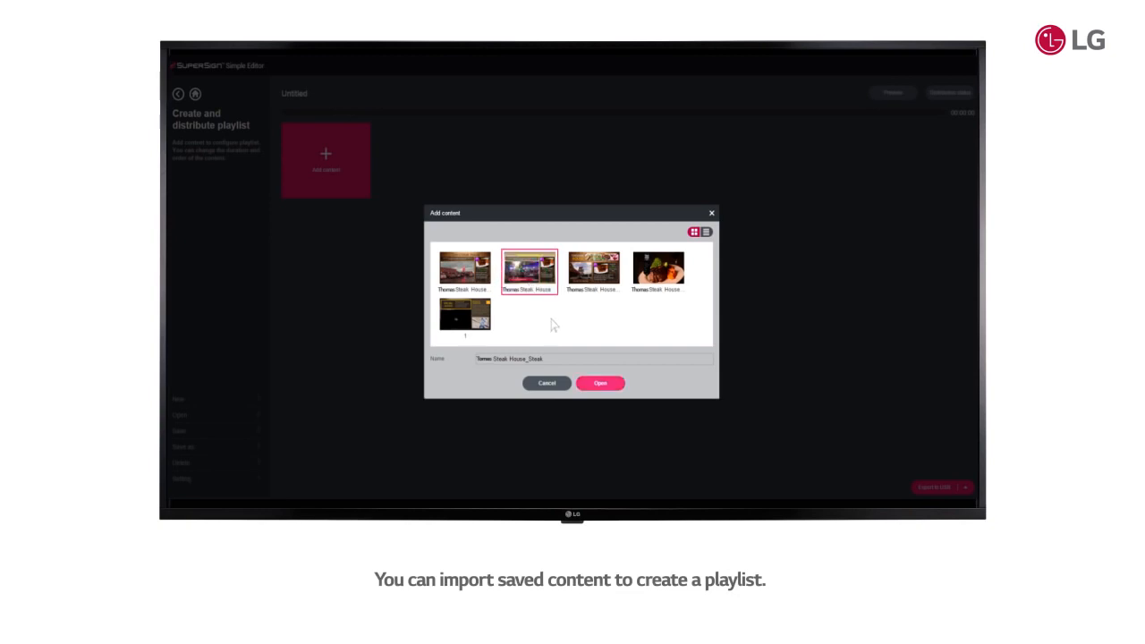
click(599, 383)
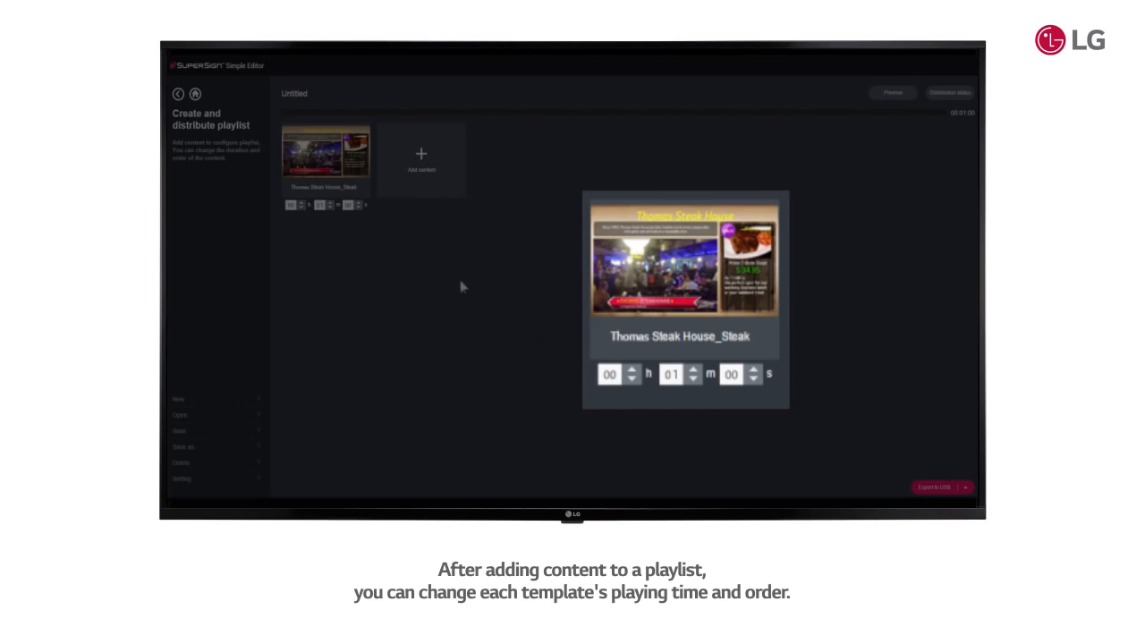
click(755, 370)
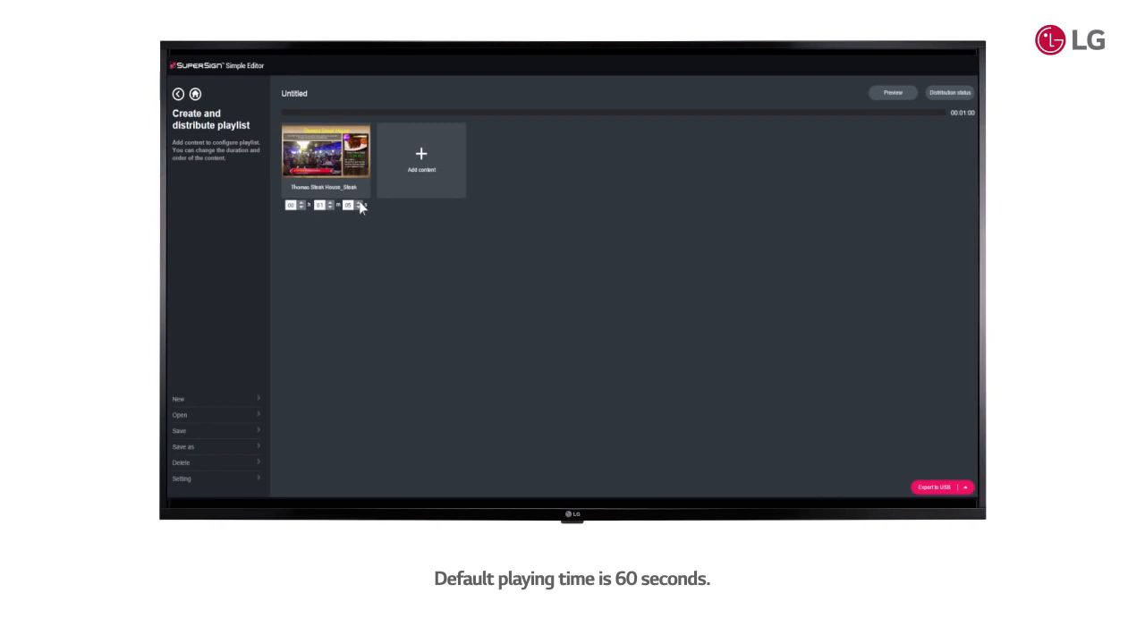
mouse_move(421, 162)
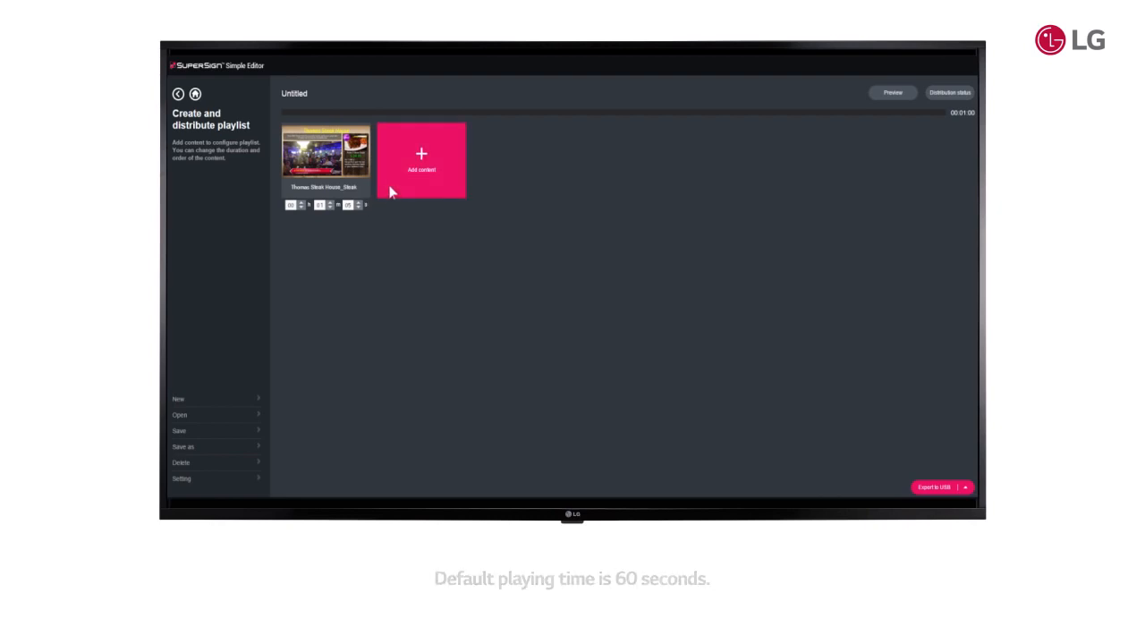
Step: Add the Thomas Steak House_Lunch Menu and _main contents as the next two items
click(421, 160)
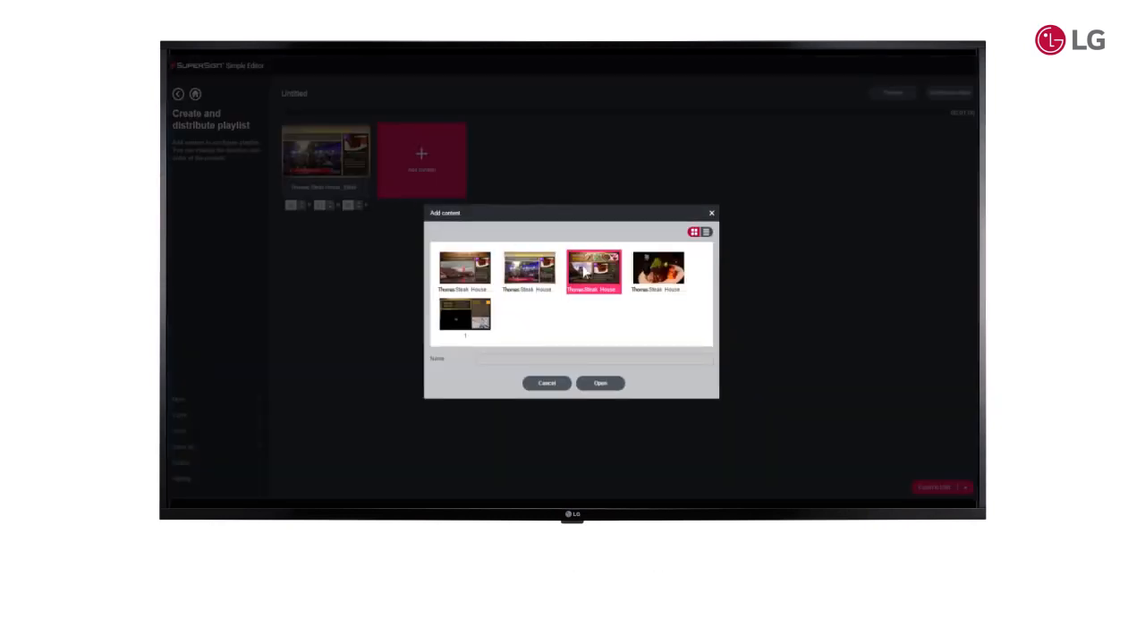
click(600, 383)
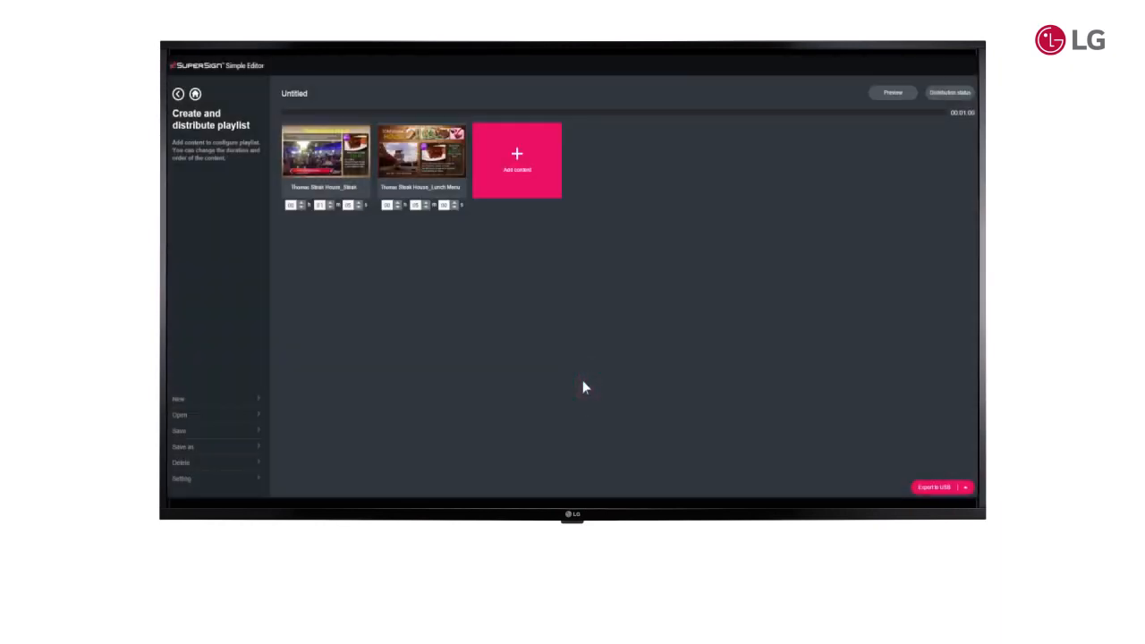
click(518, 160)
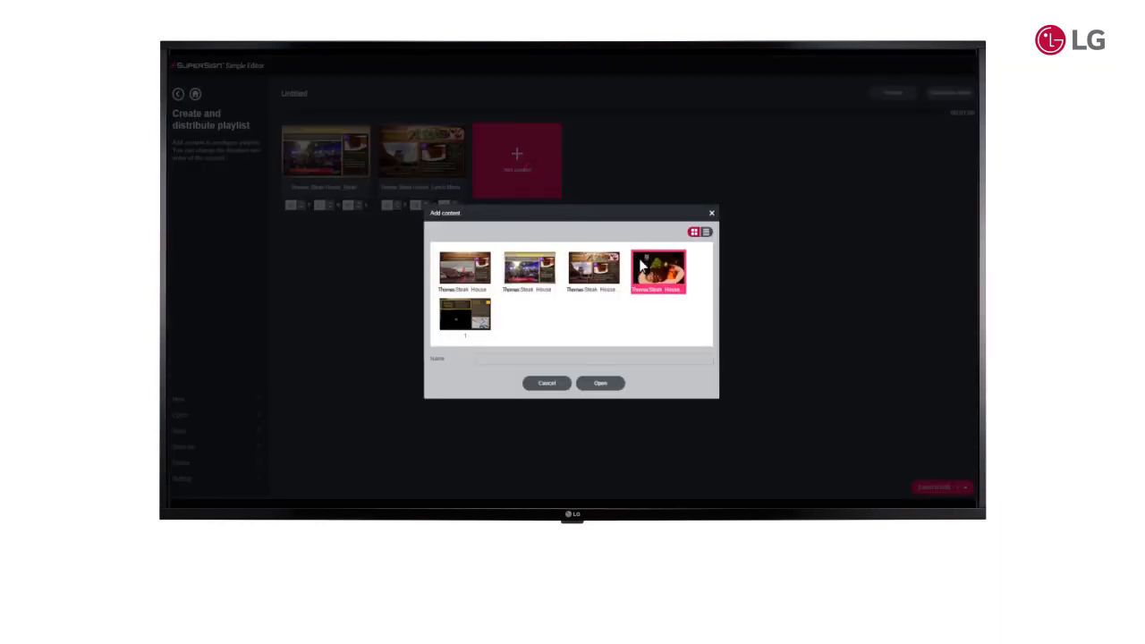
click(601, 383)
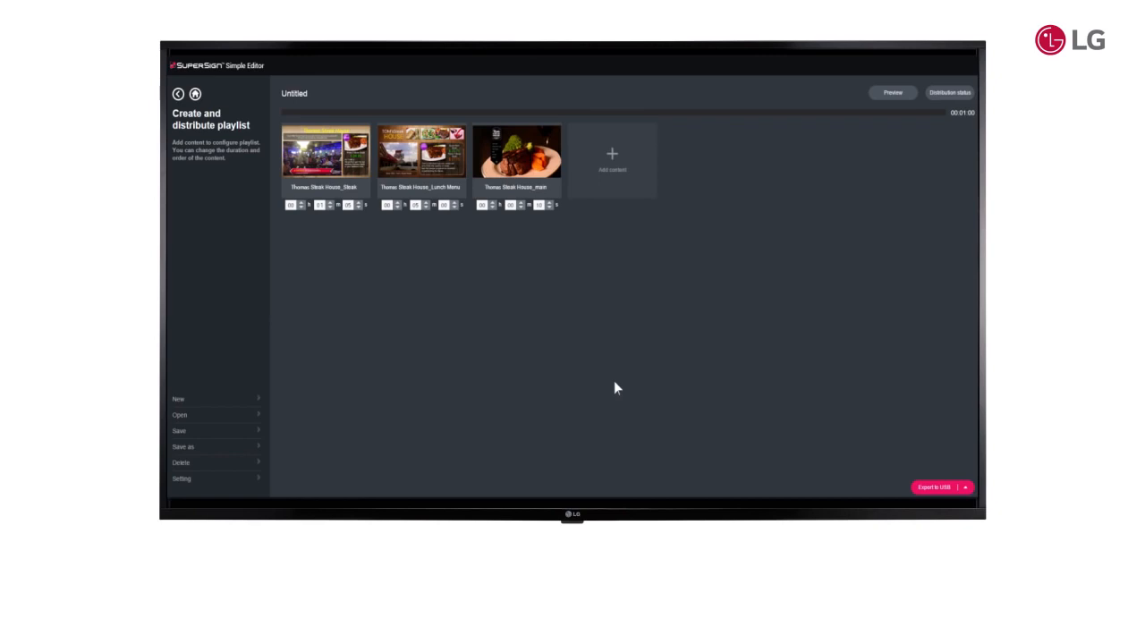
click(326, 159)
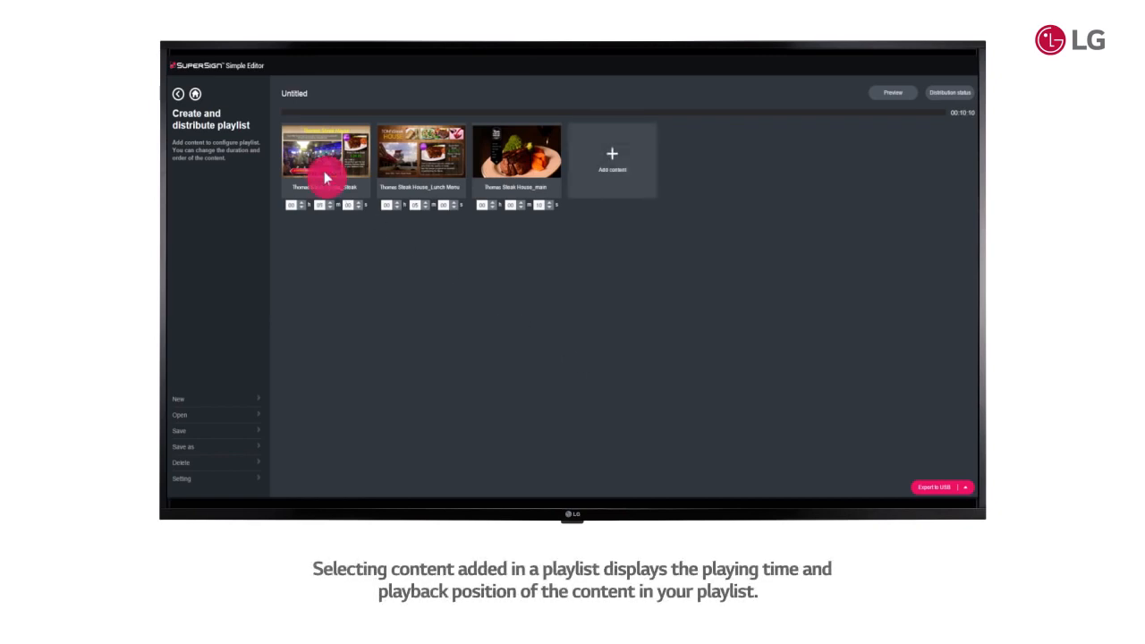
Step: Check item timings and drag Thomas Steak House_main to the first playlist position
click(421, 160)
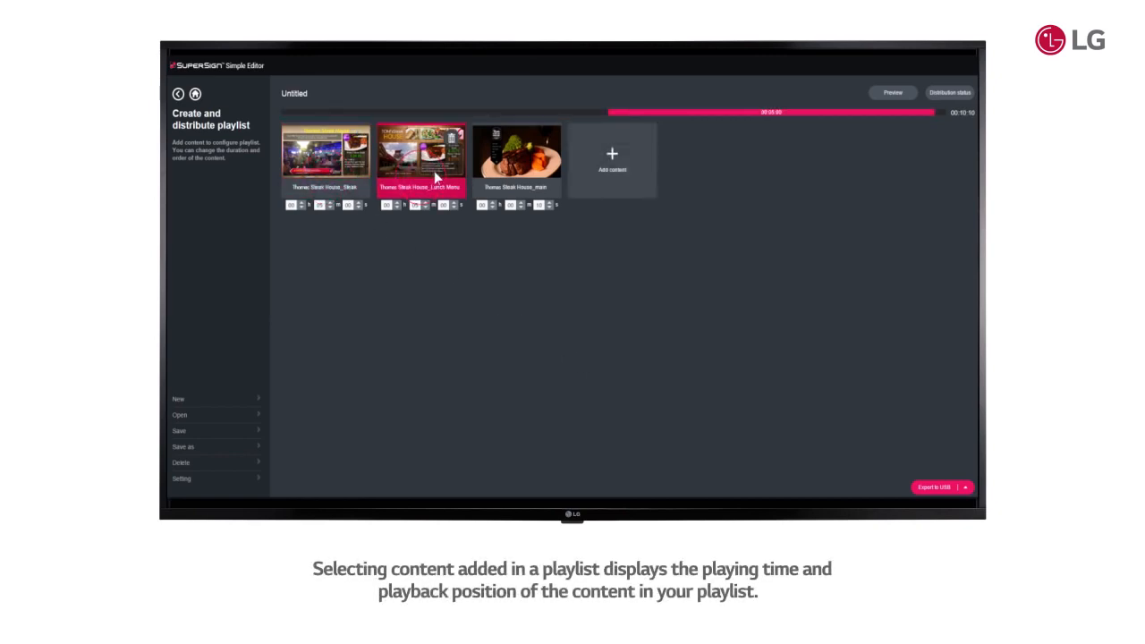
click(517, 160)
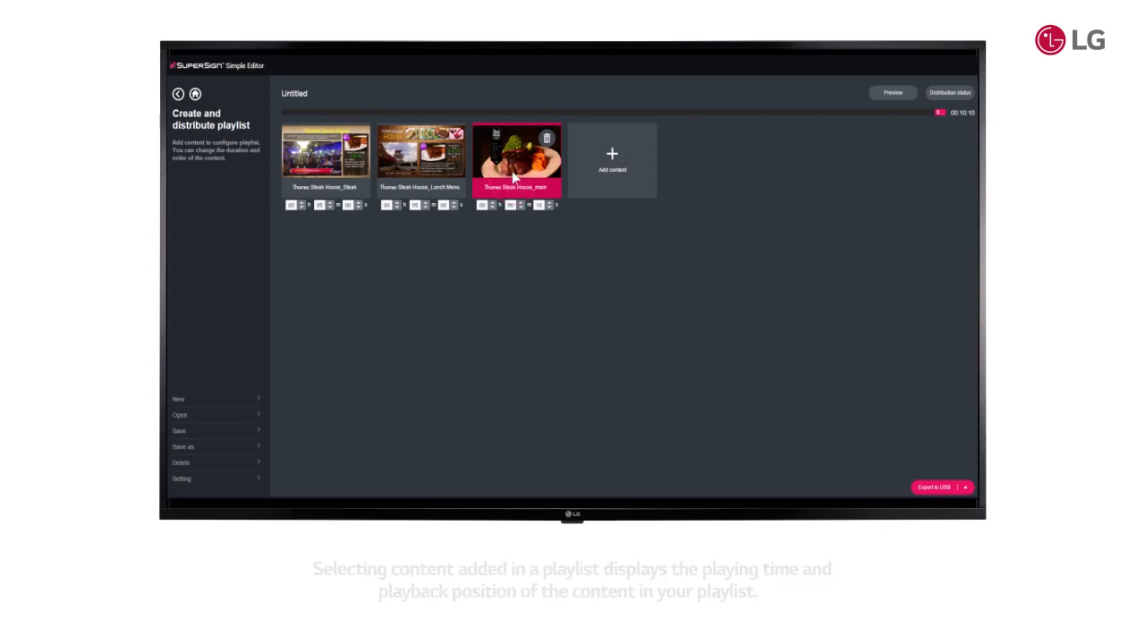
drag(517, 157, 421, 156)
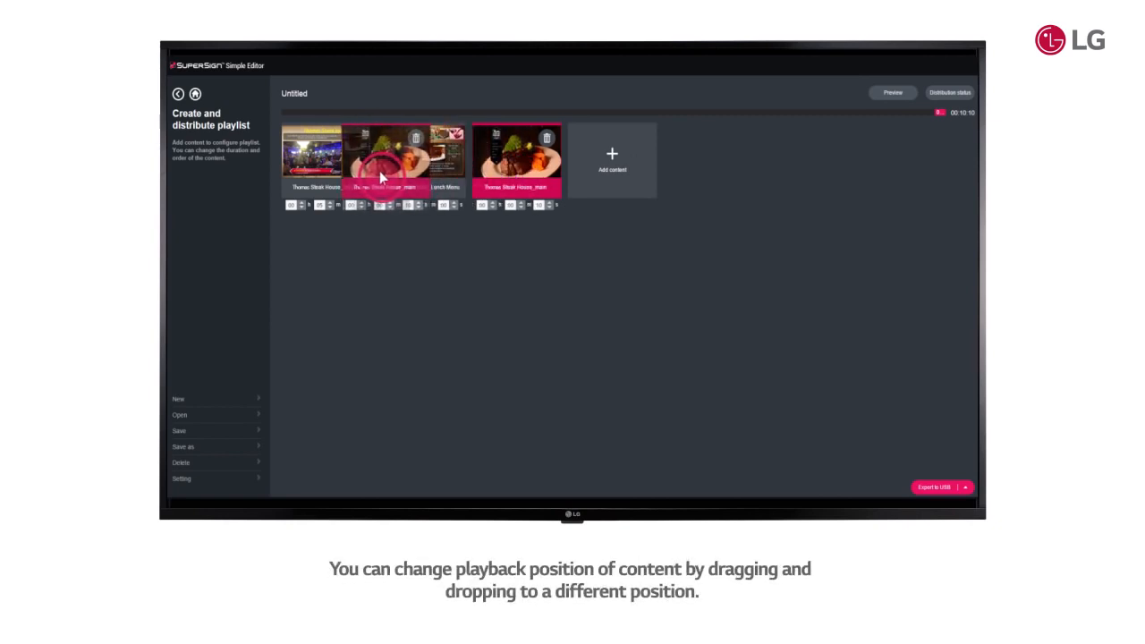
drag(386, 159, 325, 160)
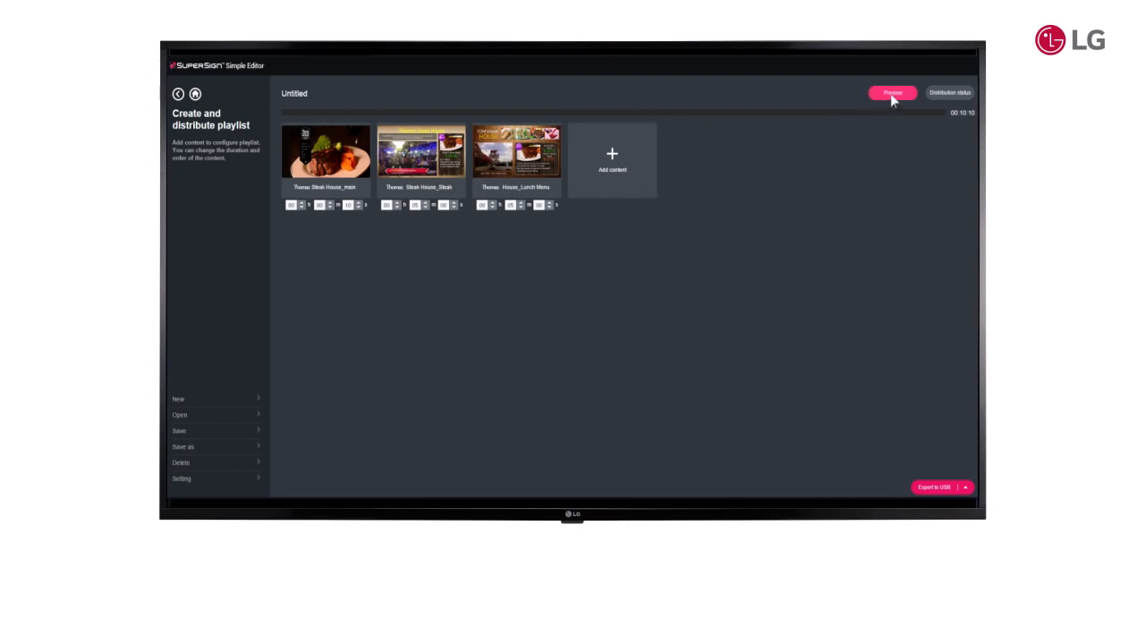
click(892, 93)
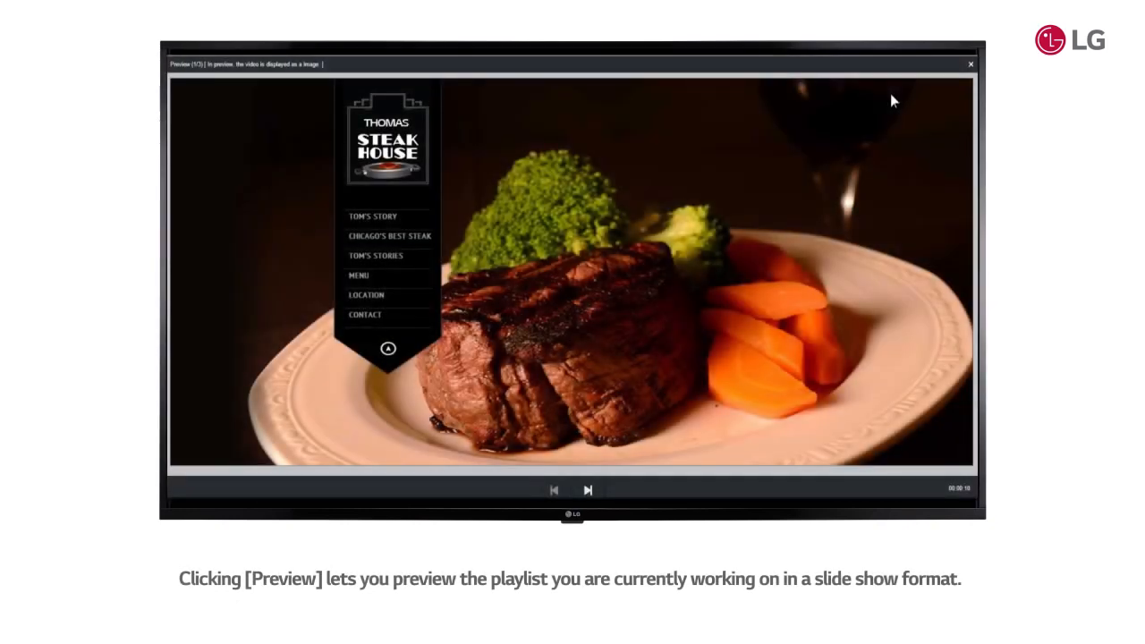
mouse_move(679, 376)
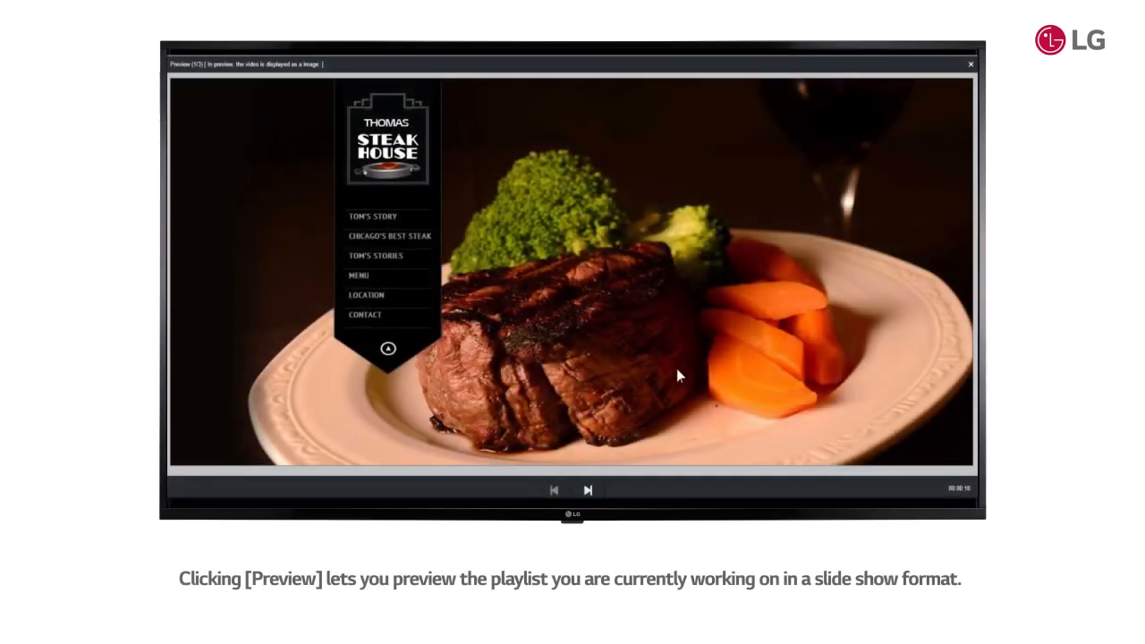
click(588, 489)
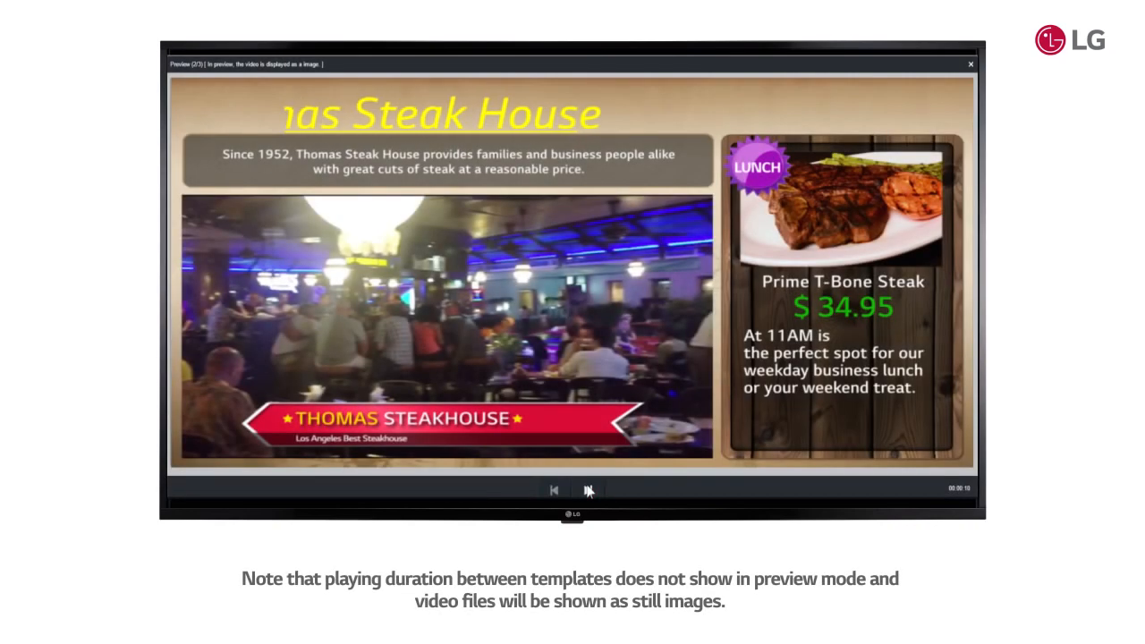
click(555, 490)
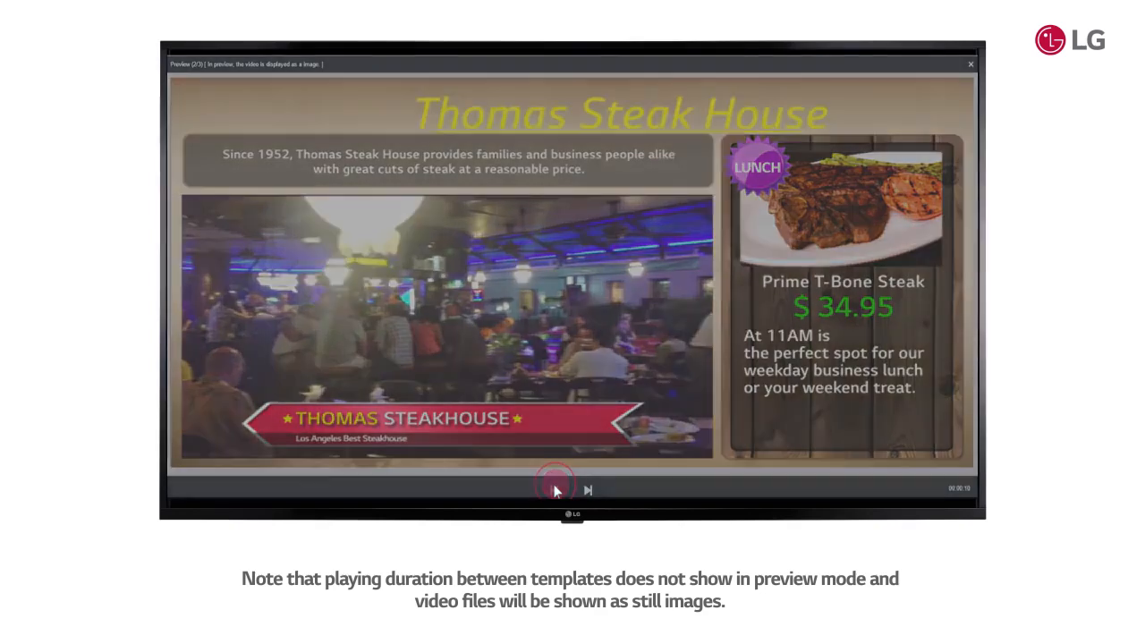
click(555, 490)
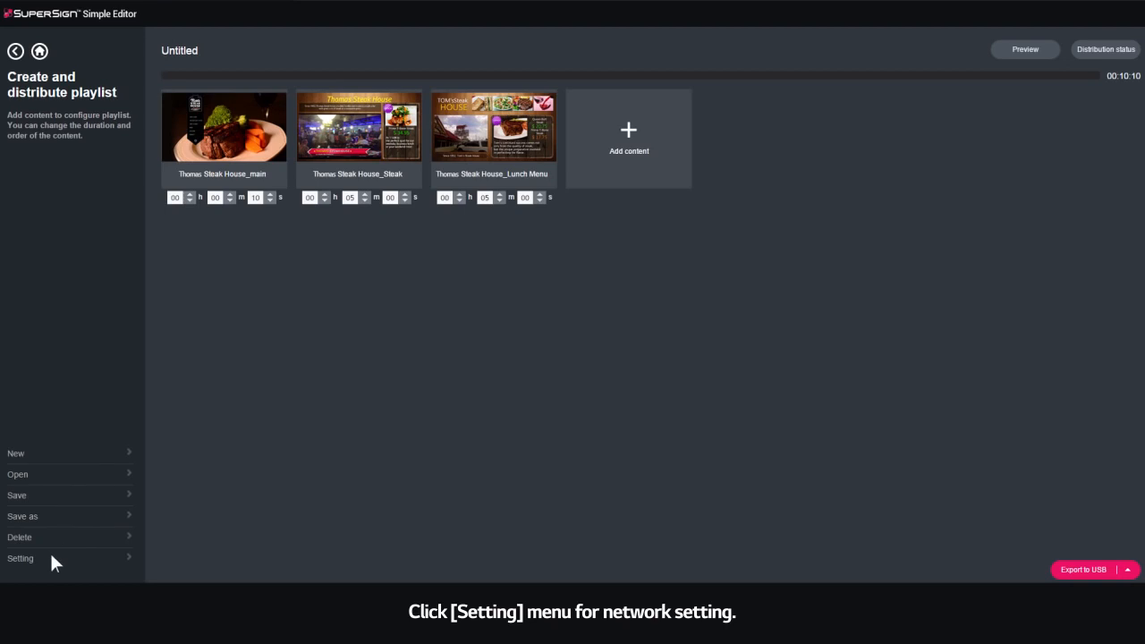
Step: Point the Server Setup settings at server IP 10.195.9.80 with its ID and password, and confirm
click(19, 558)
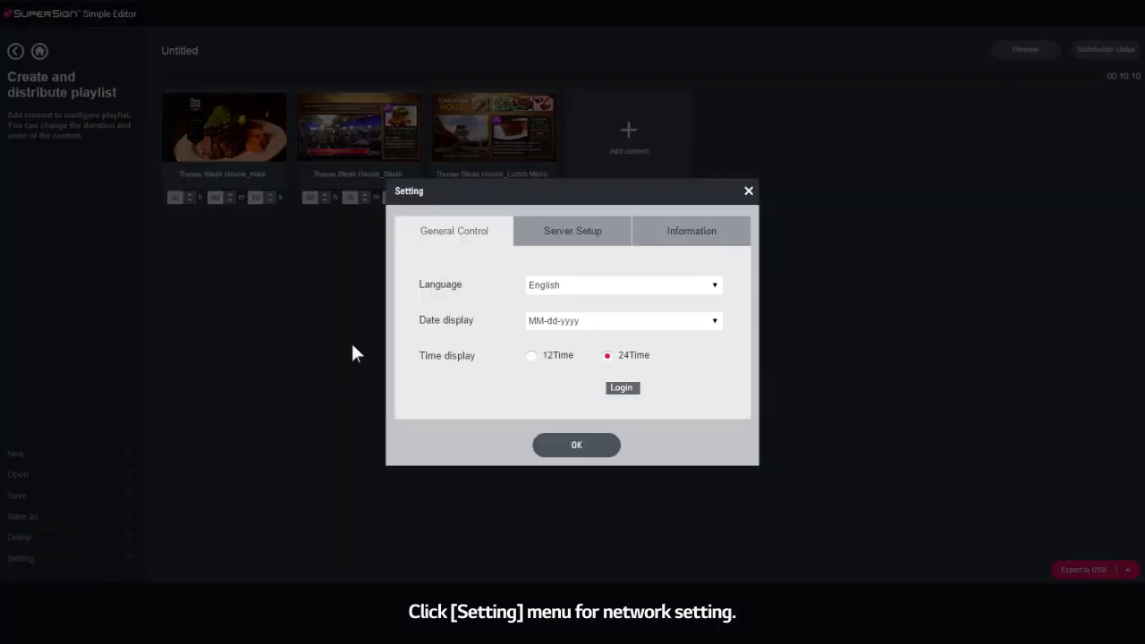
click(572, 231)
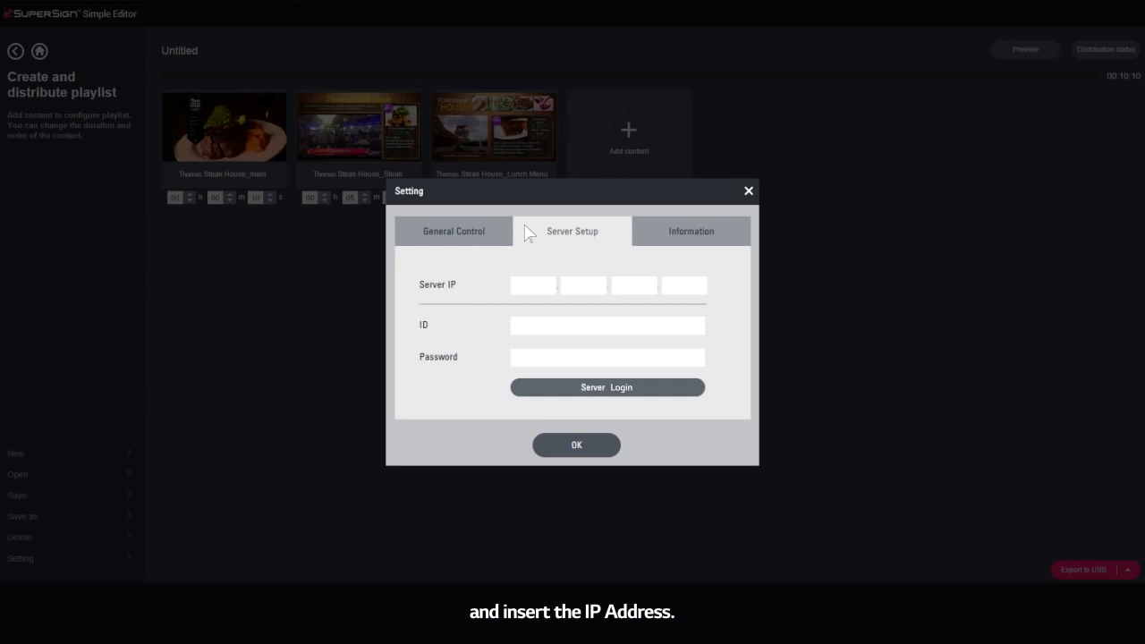
text(10.195.9.80)
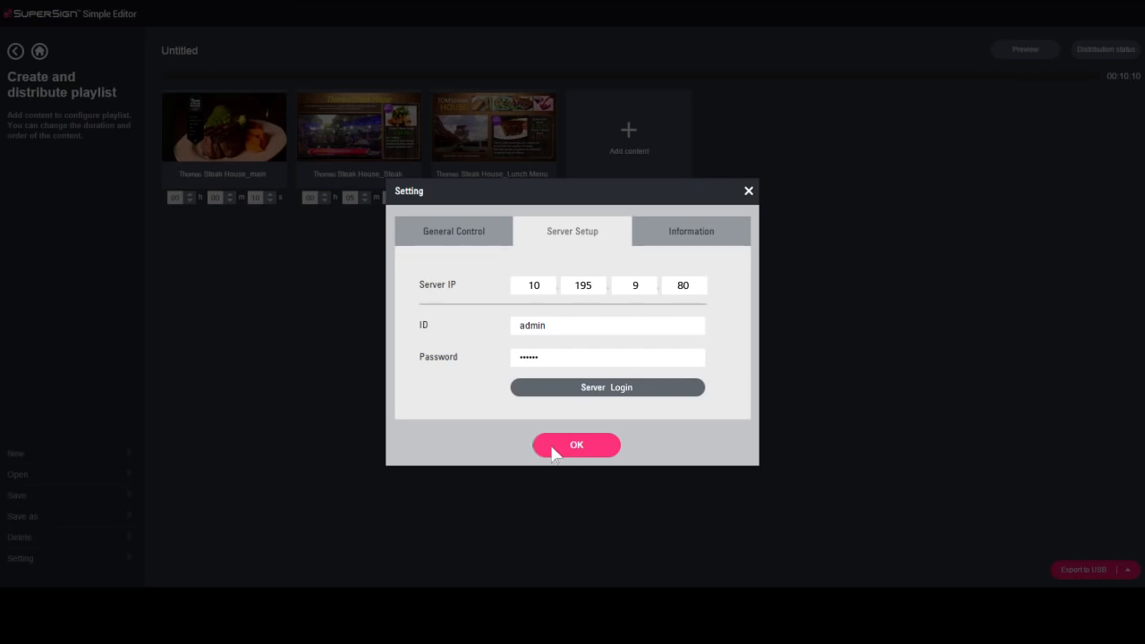
click(577, 445)
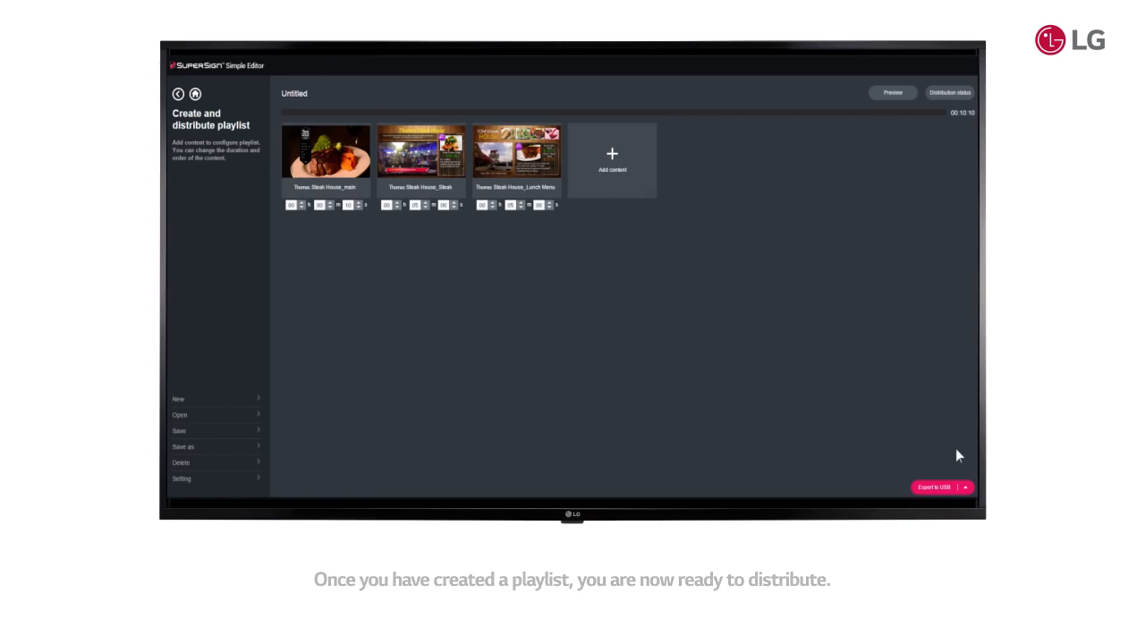
Step: Upload the playlist to the server under the Thomas steak houes workgroup and dismiss the success message
click(964, 487)
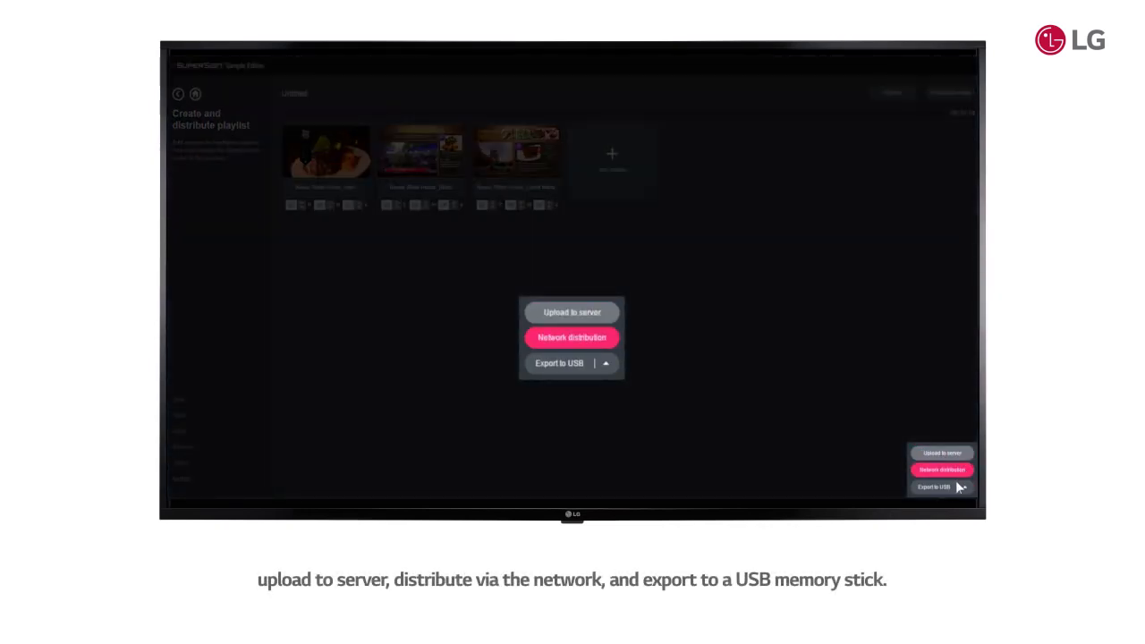
click(934, 487)
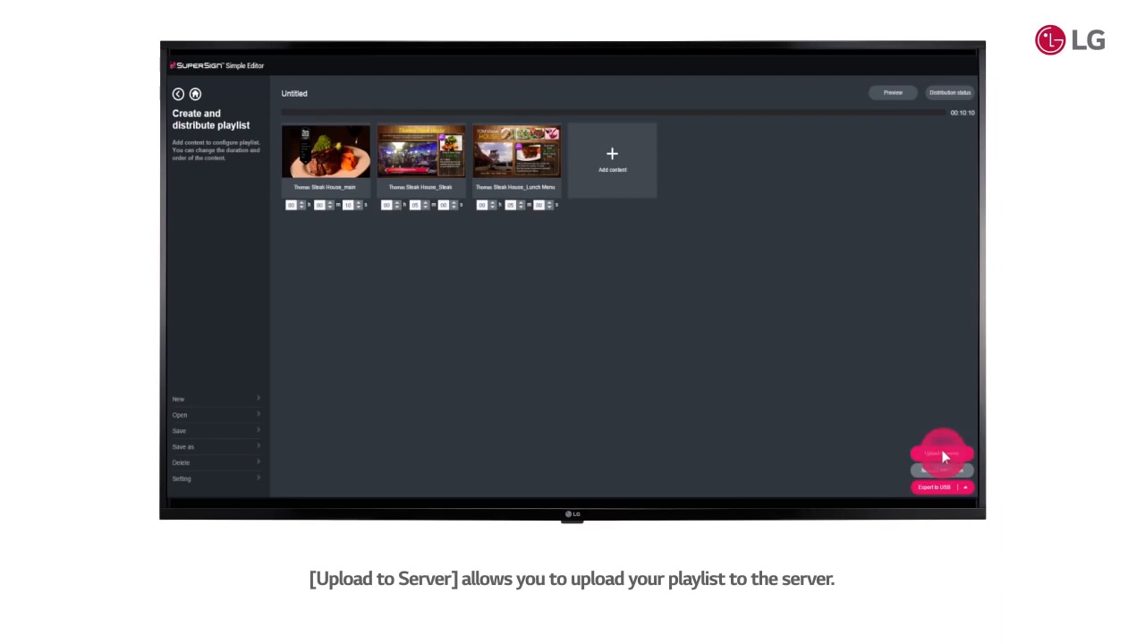
click(942, 454)
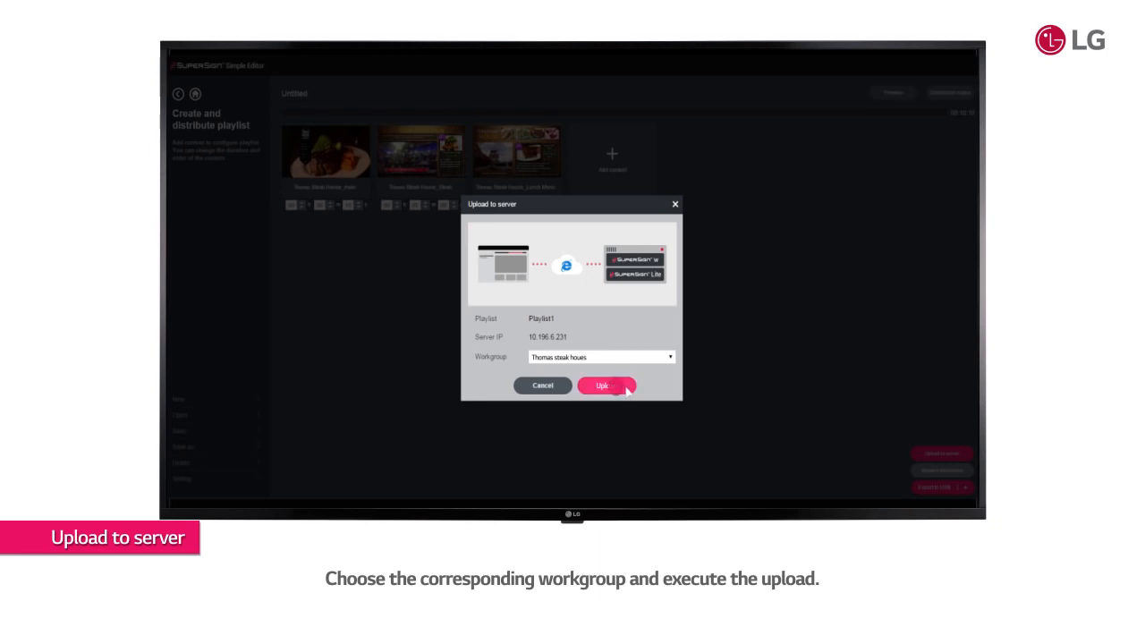
click(607, 386)
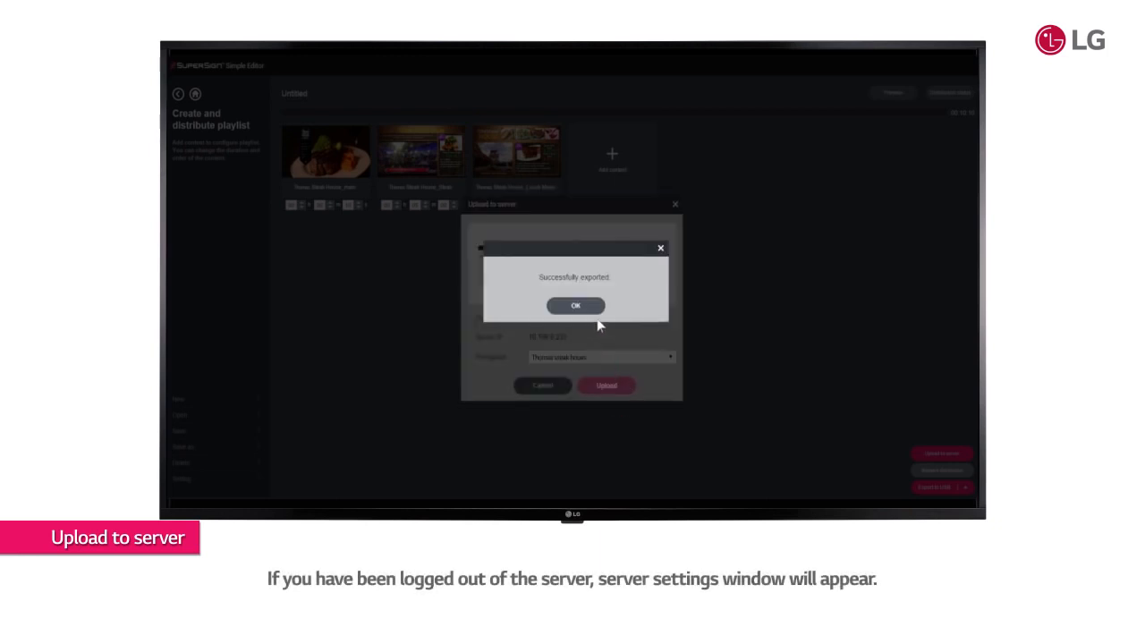
click(576, 305)
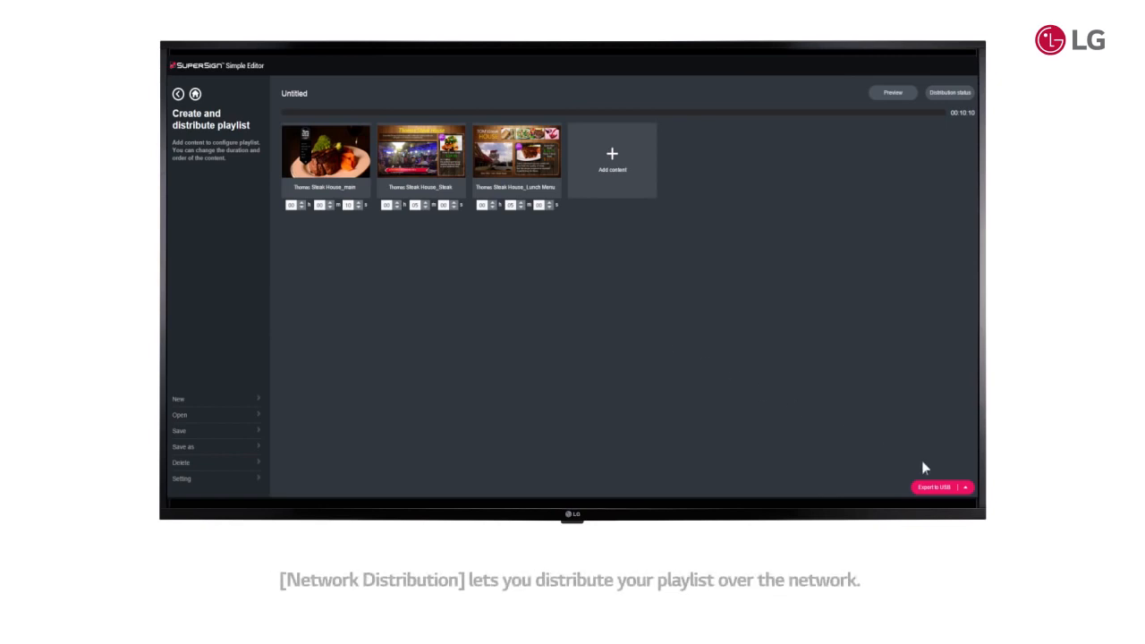
Step: Network-distribute the playlist to the LX5400-TA player in the Thomas steak houes workgroup, then dismiss the success message
click(968, 488)
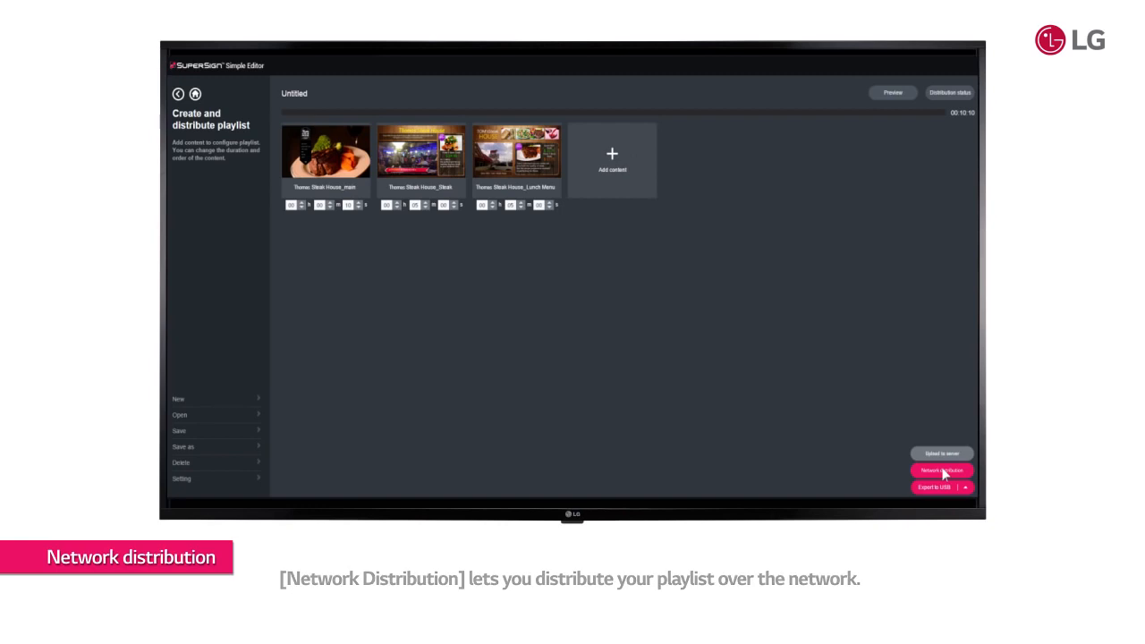
click(941, 471)
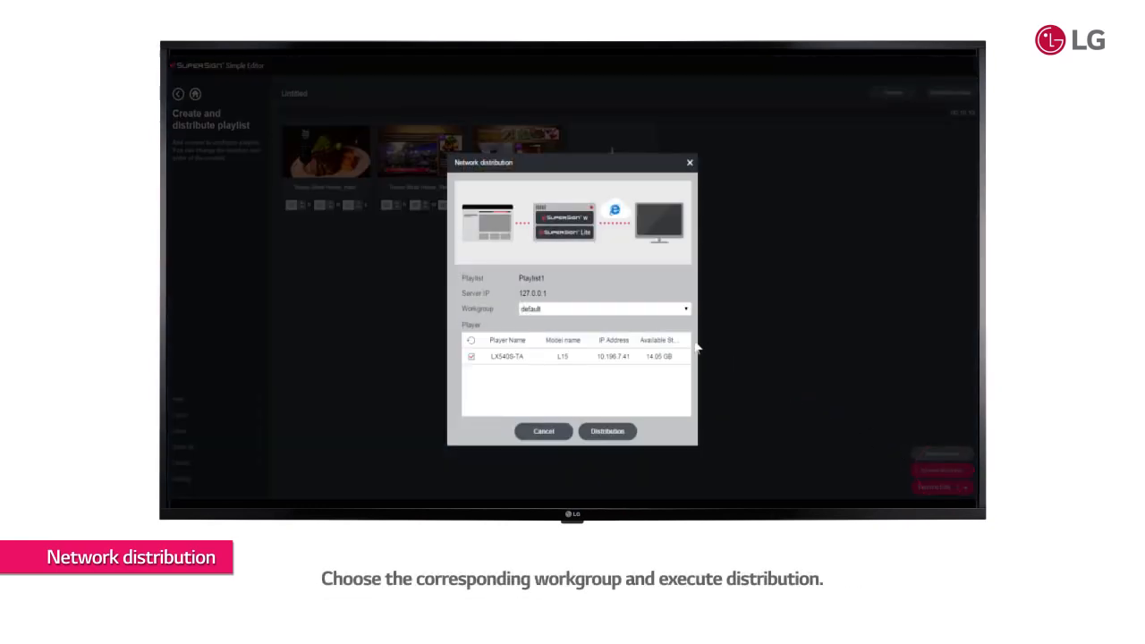
click(602, 309)
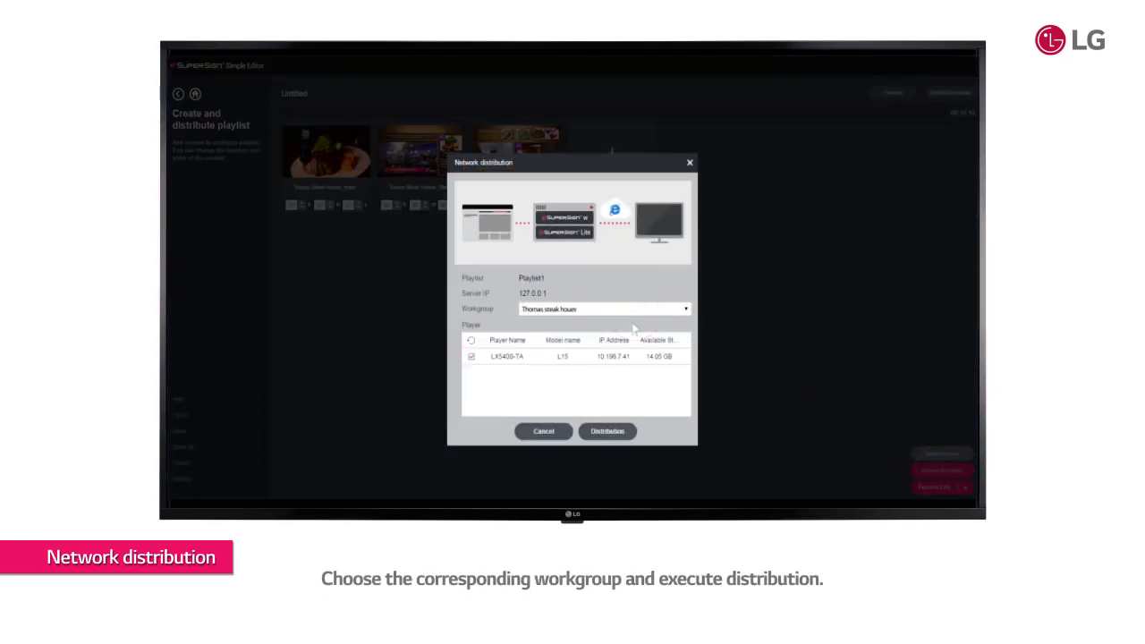
click(608, 431)
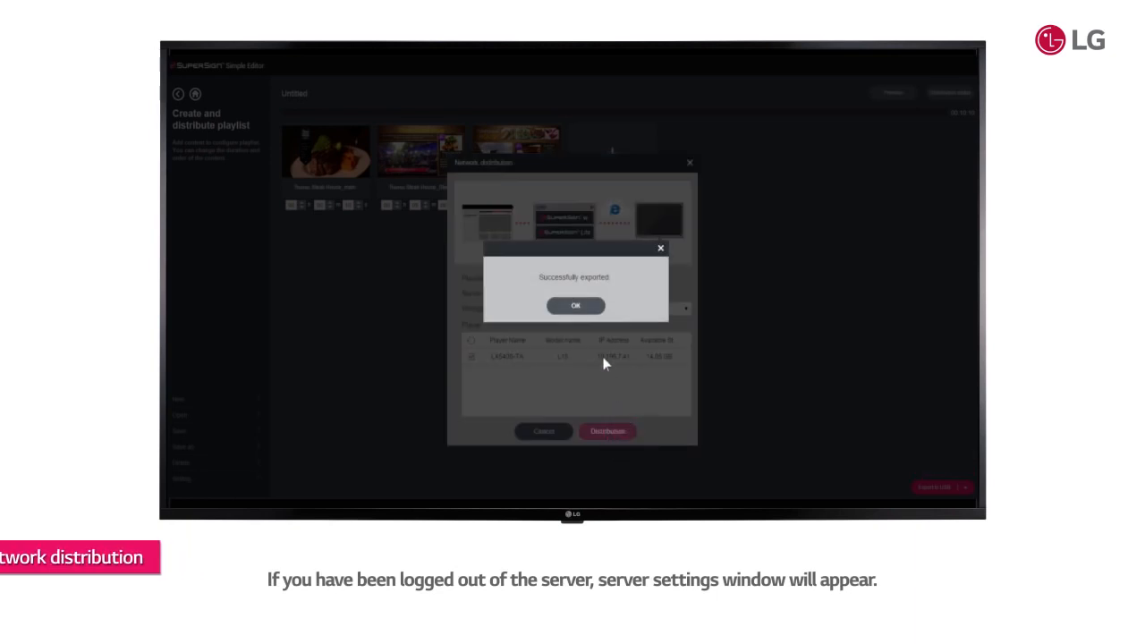
click(576, 306)
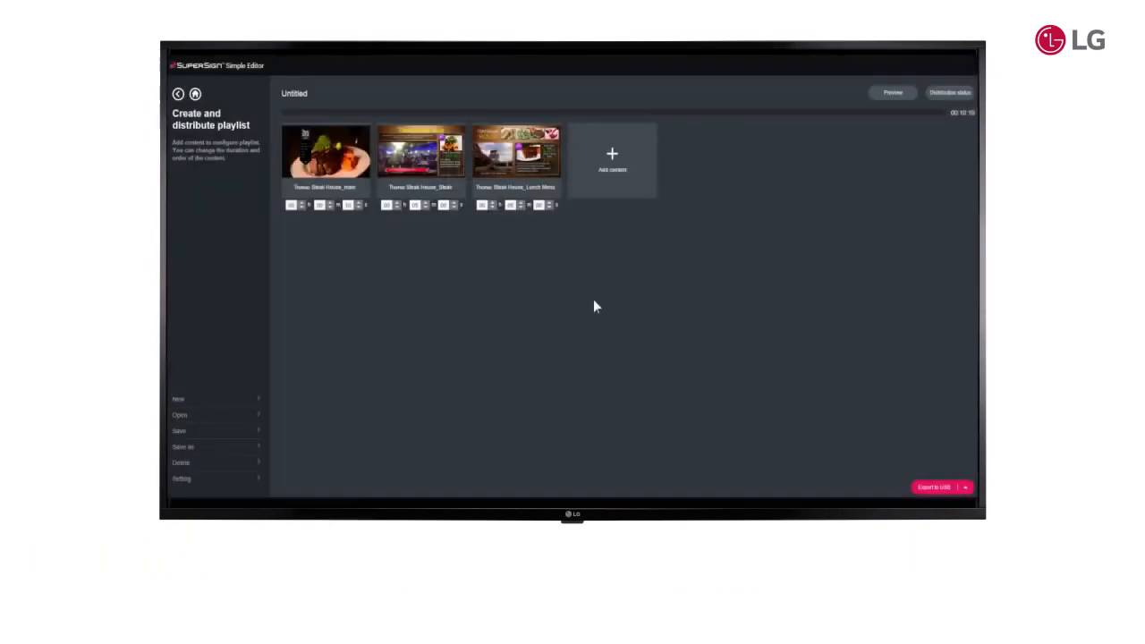
click(949, 92)
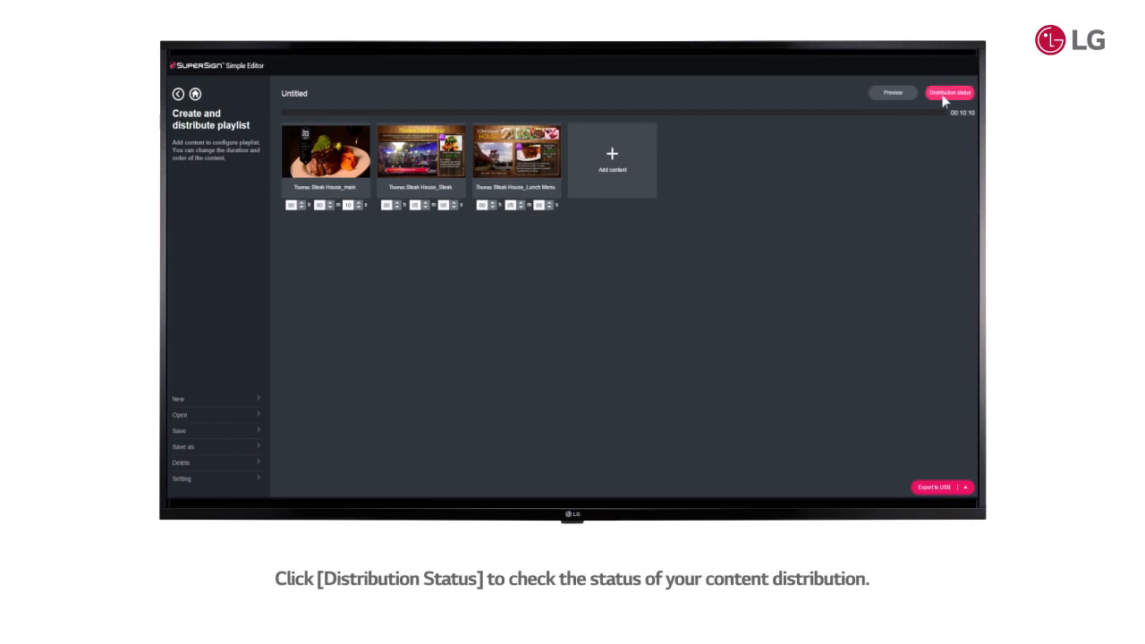
click(951, 92)
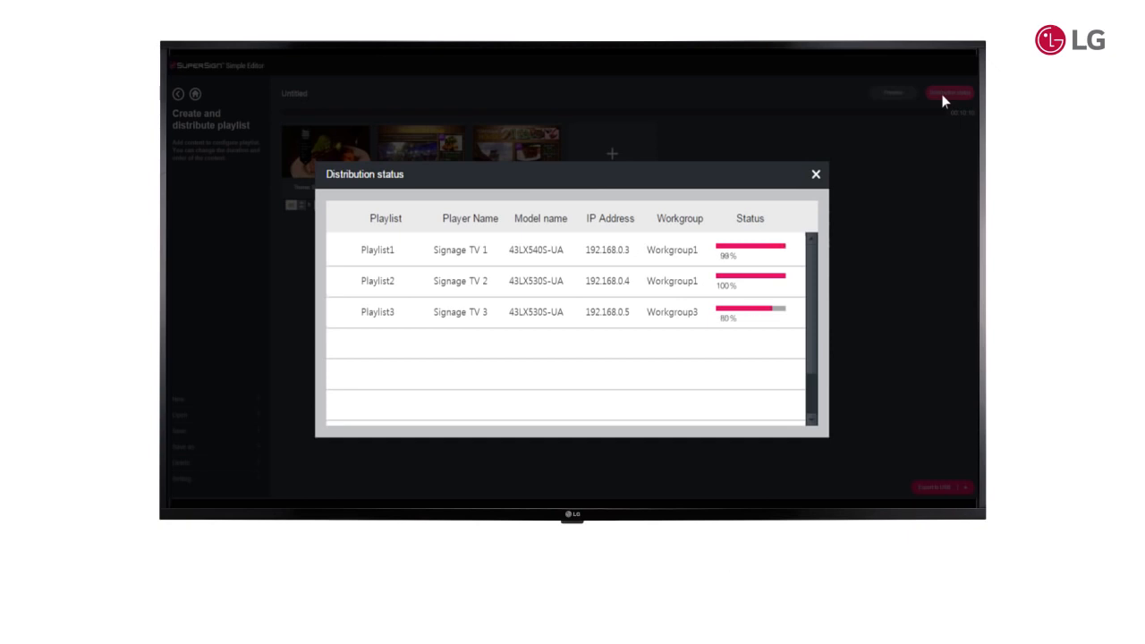
click(816, 175)
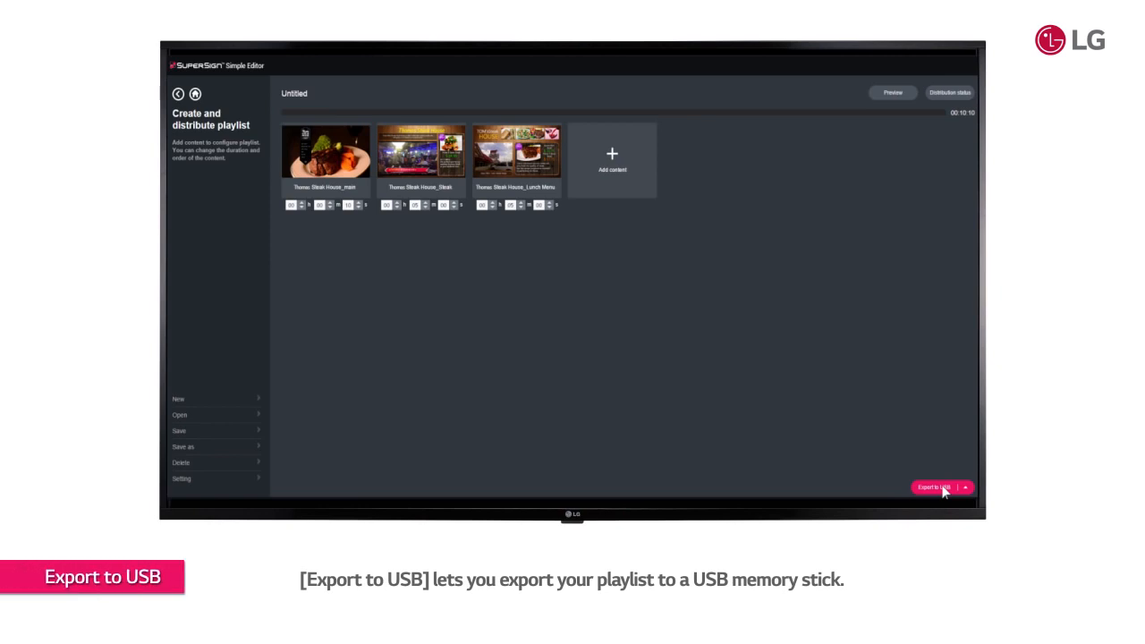
Step: Export the playlist to the selected USB drive
click(934, 487)
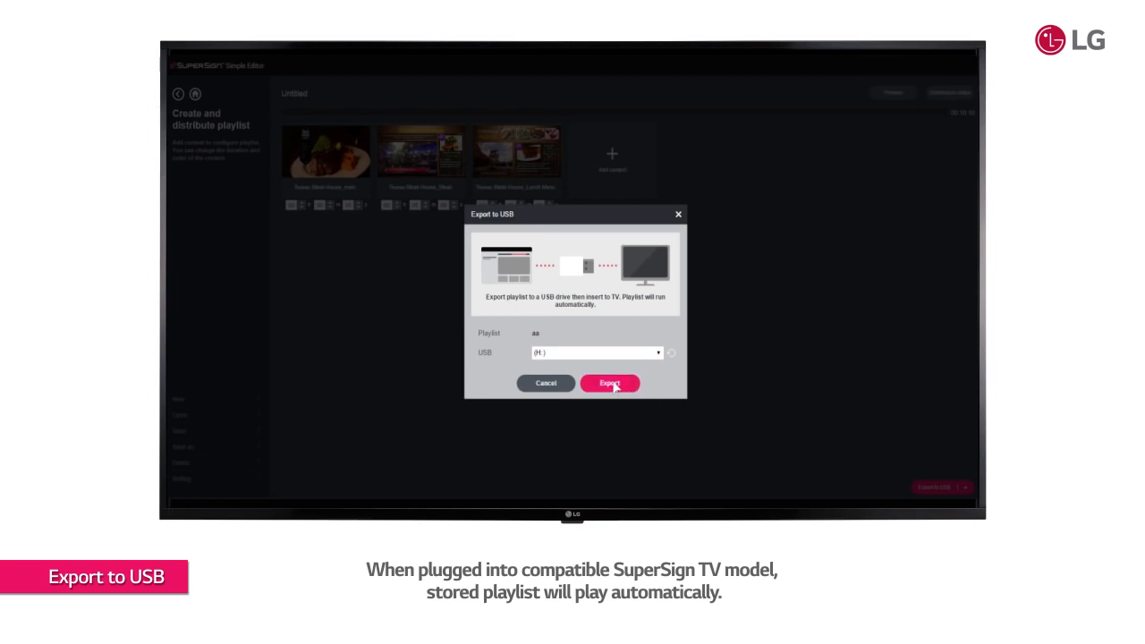
click(611, 383)
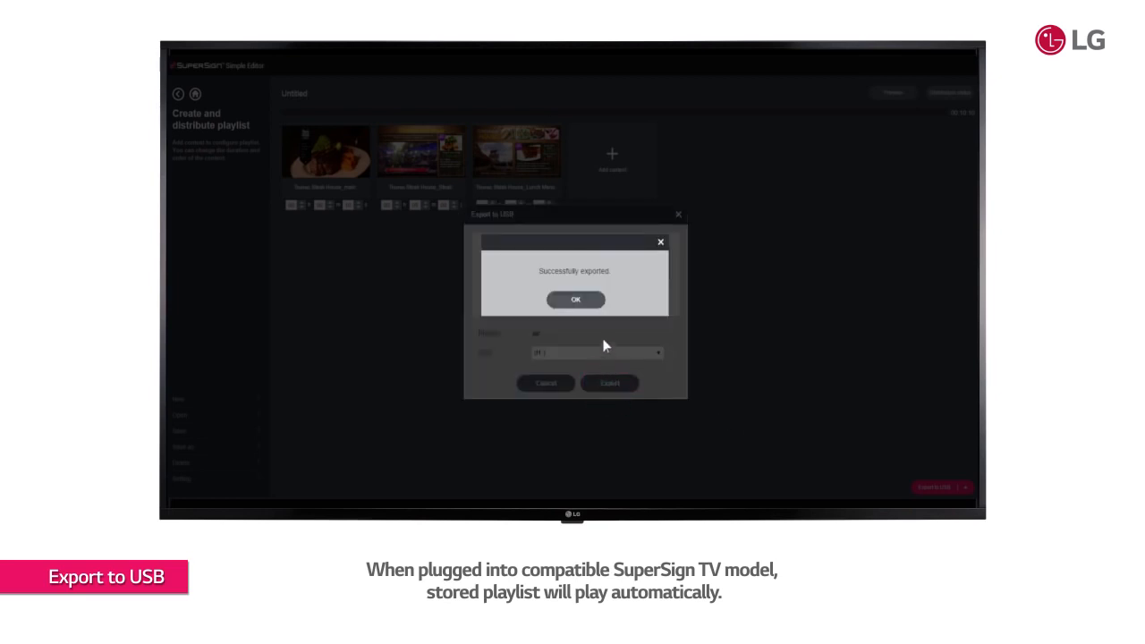